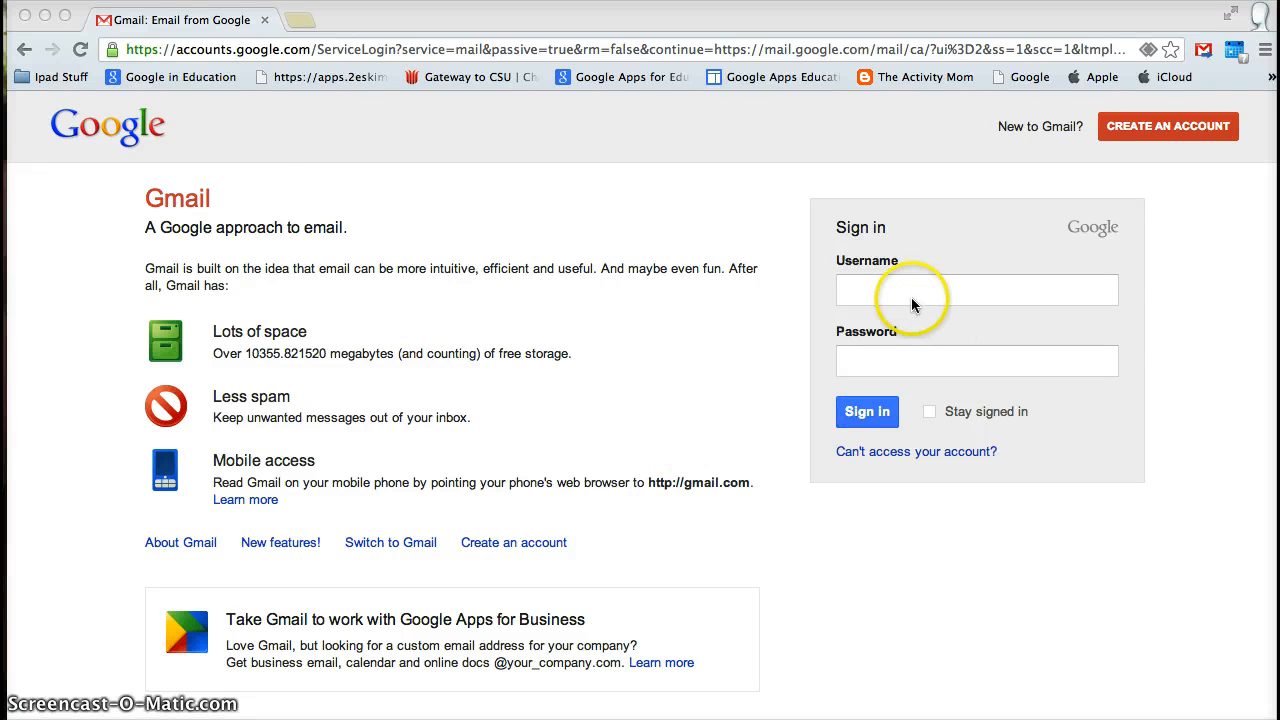
# Step: Sign in to Gmail with the suggested school staff address and its password
pyautogui.click(977, 290)
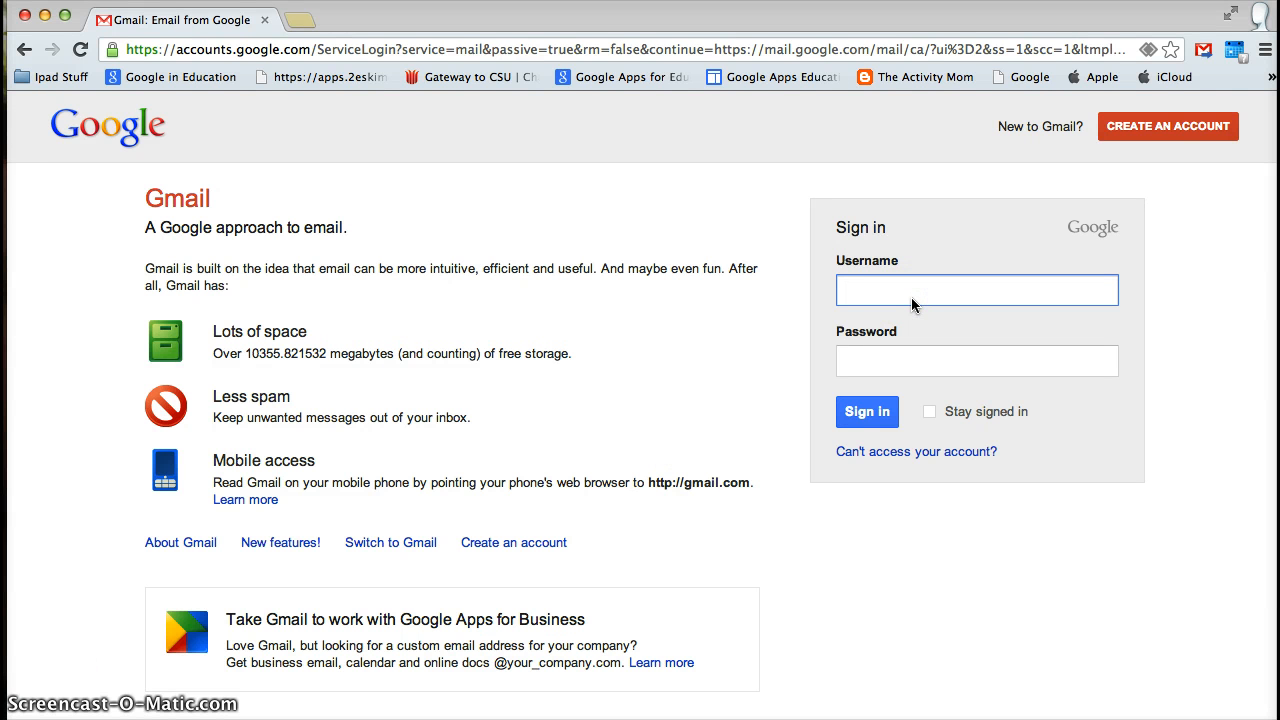
pyautogui.write('bonell')
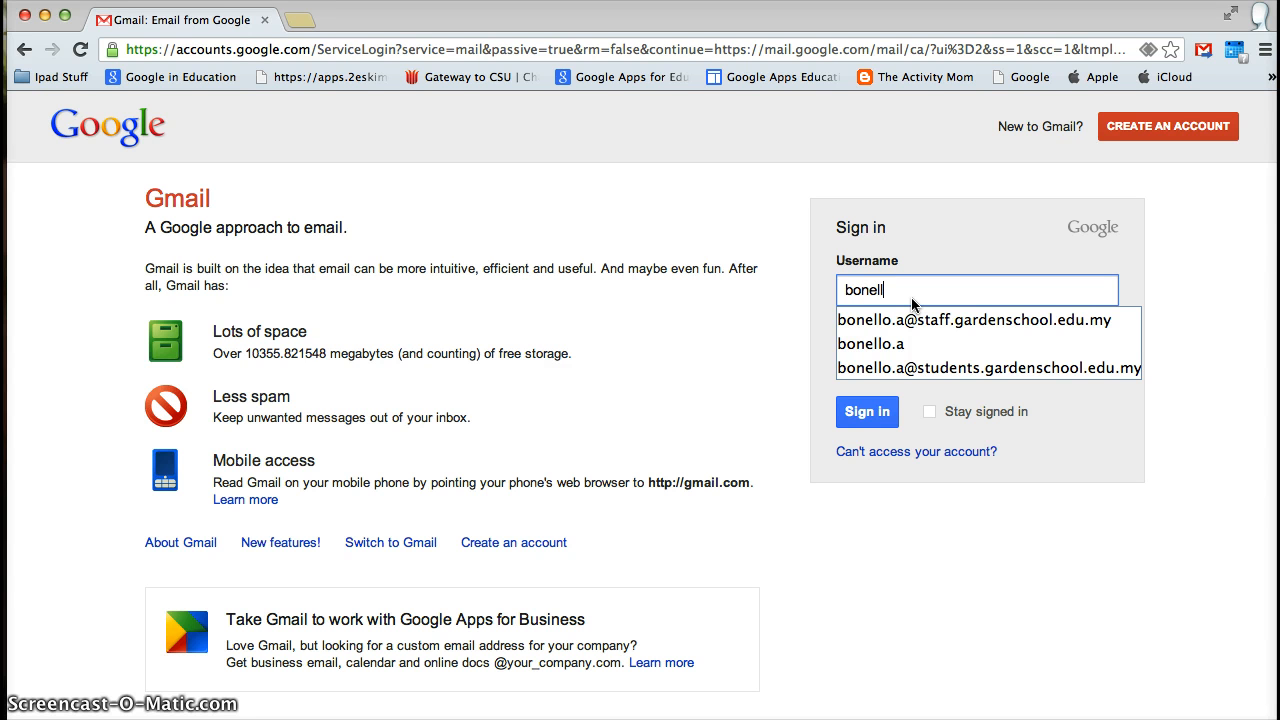
pyautogui.write('o')
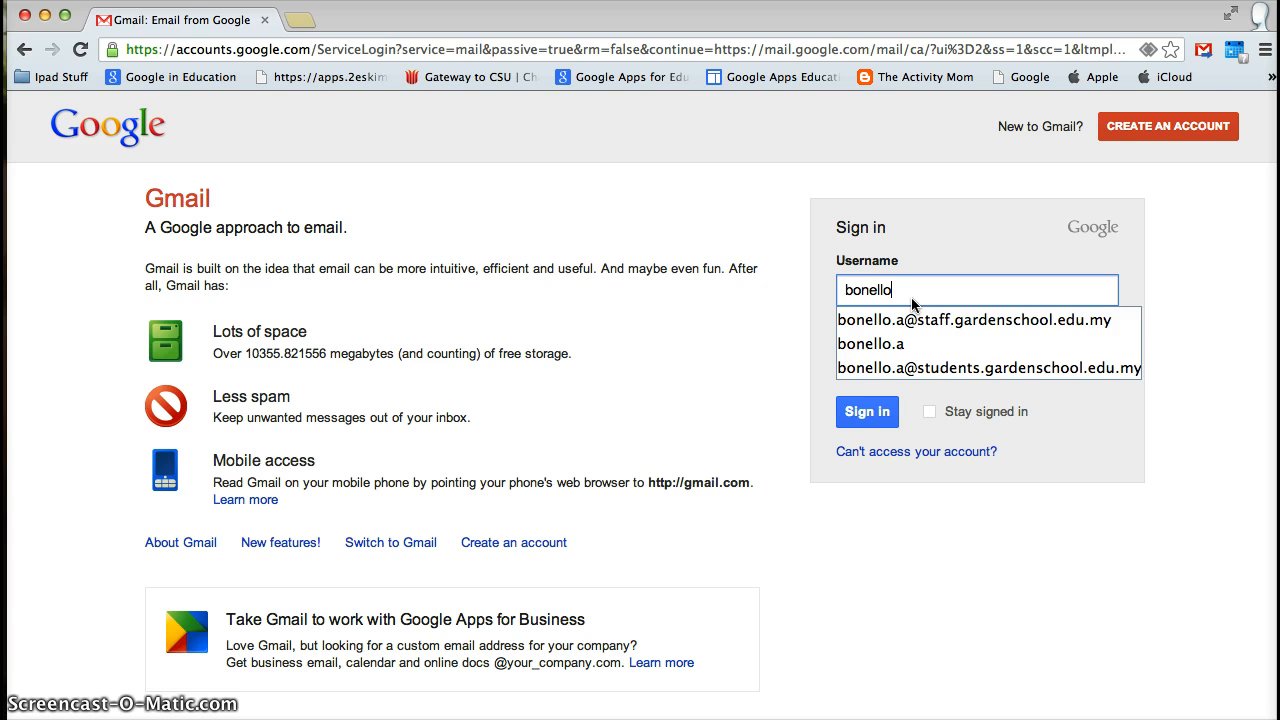
pyautogui.click(988, 320)
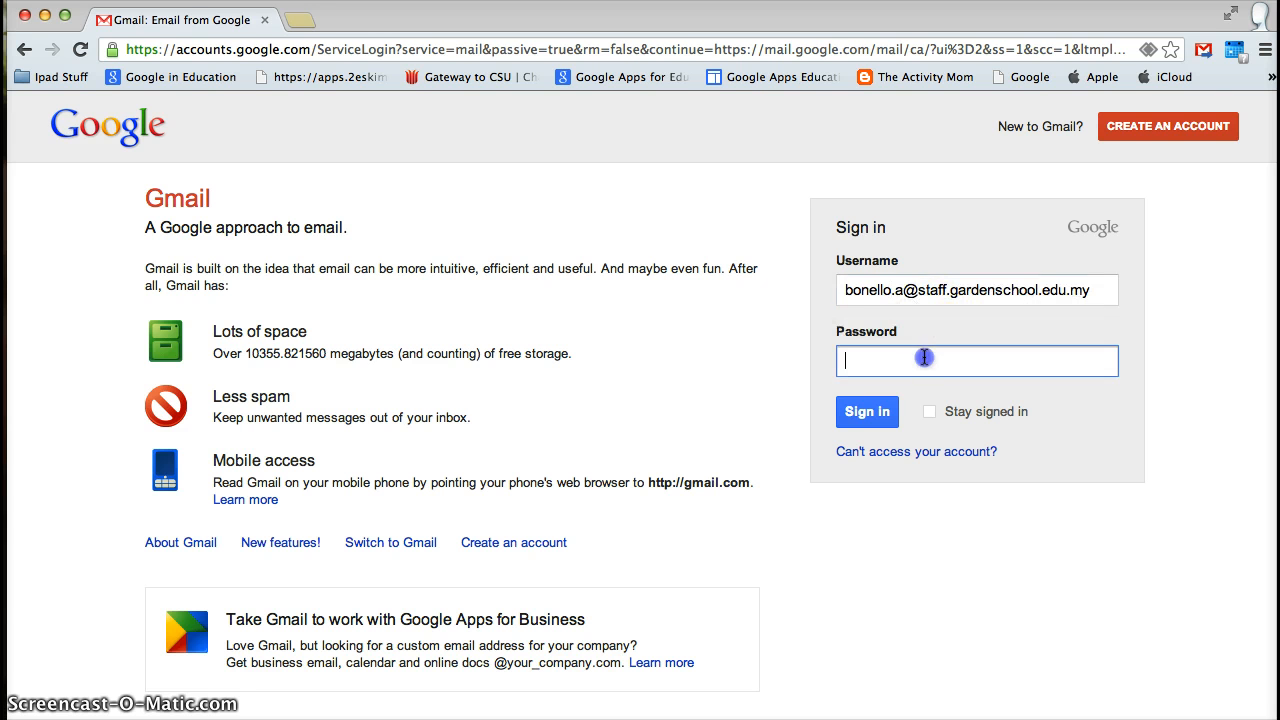
pyautogui.write('••••••••')
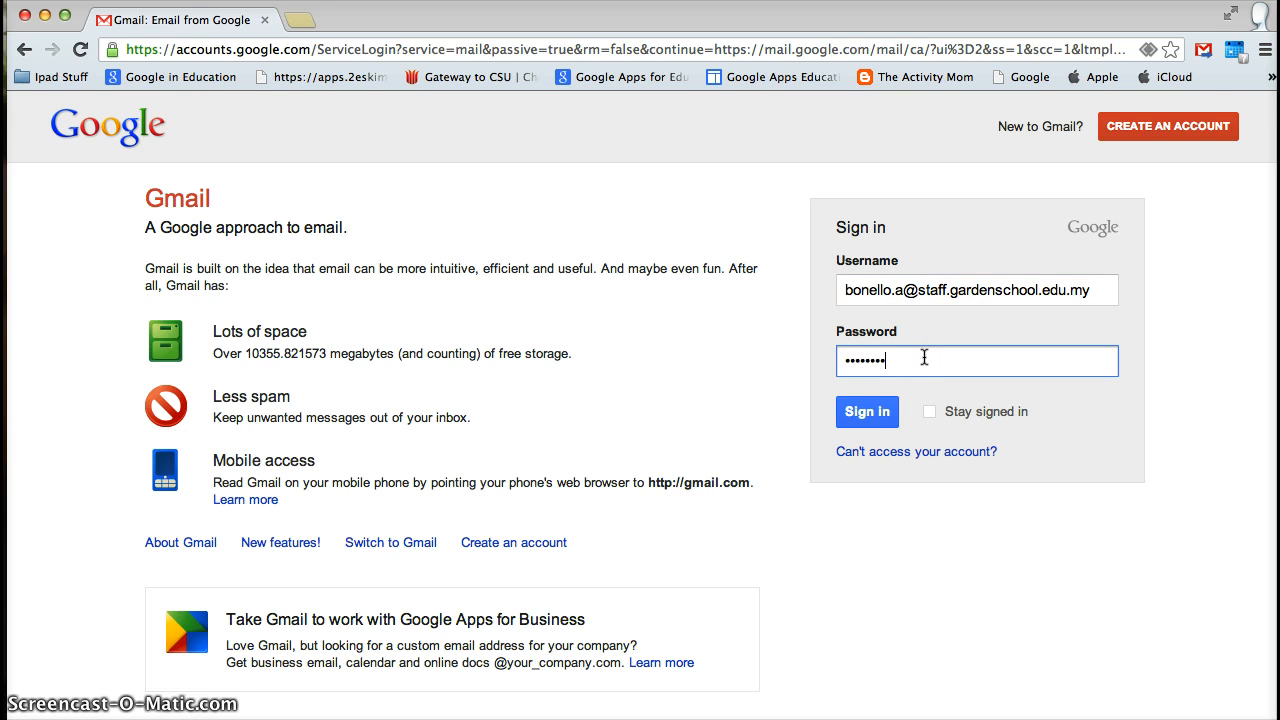
pyautogui.click(867, 412)
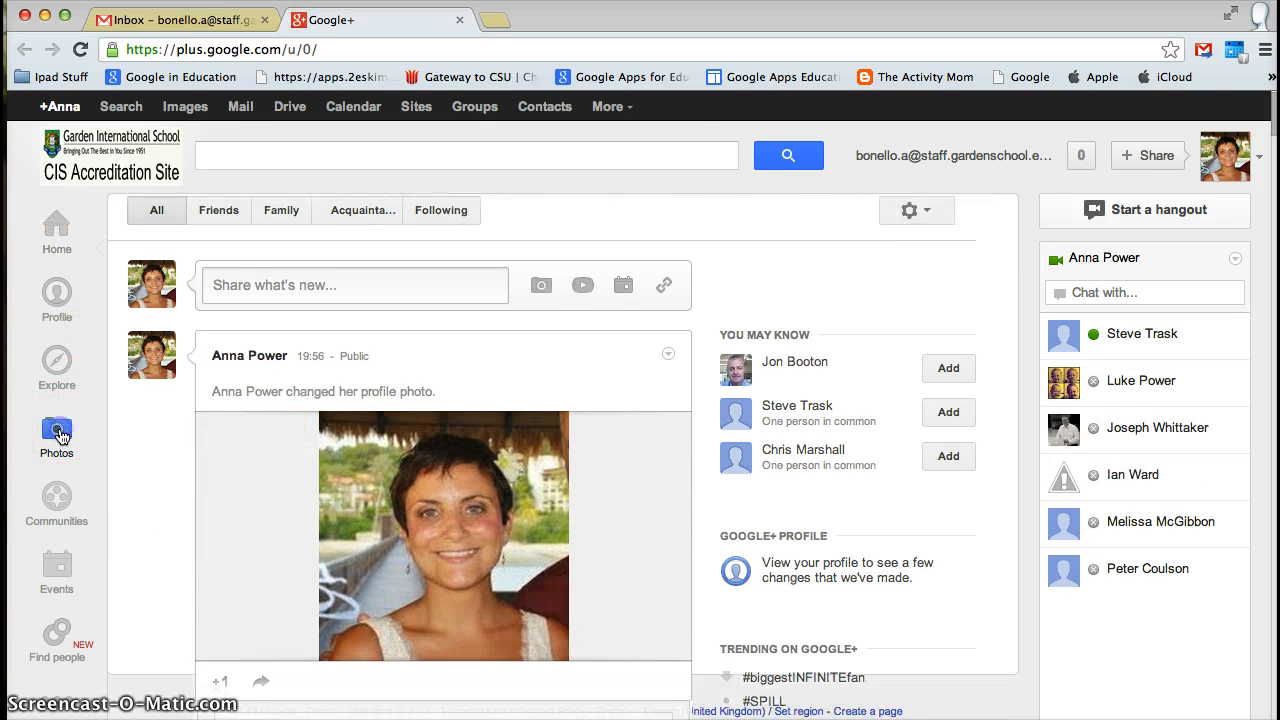
# Step: Upload two Desktop images into a new Google+ photo album named 'EYC tester'
pyautogui.click(56, 429)
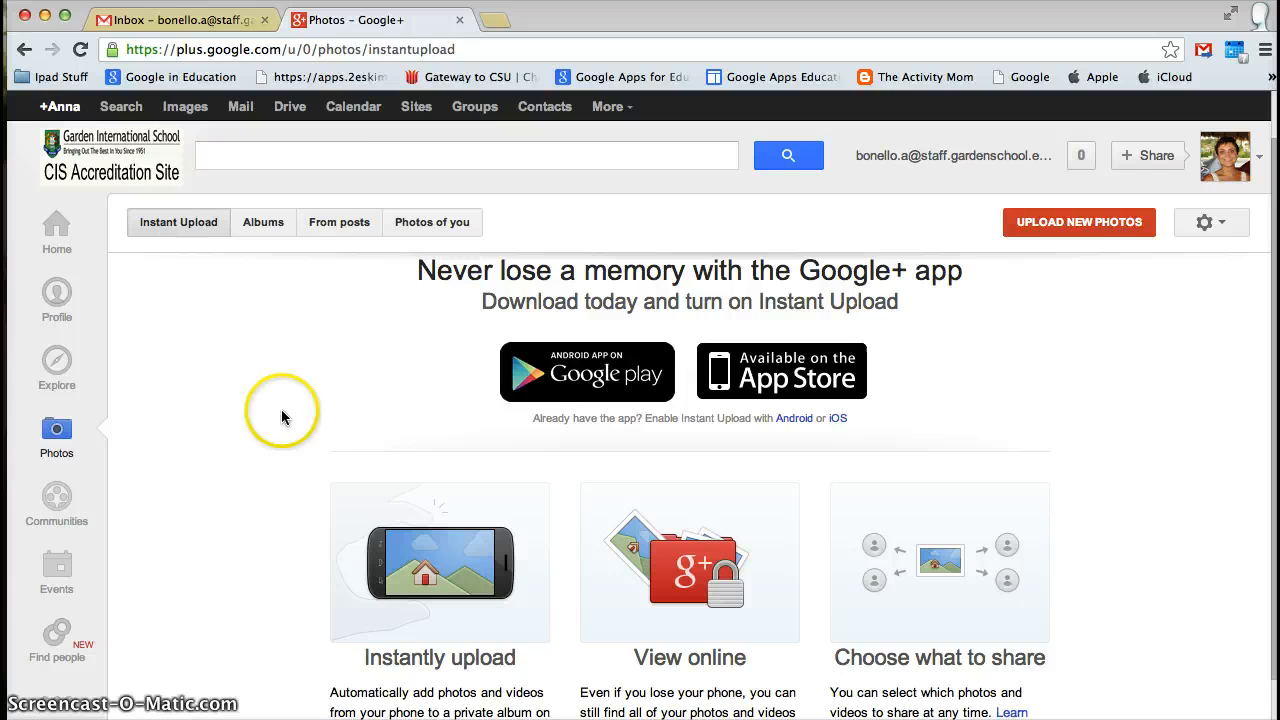
pyautogui.click(1079, 222)
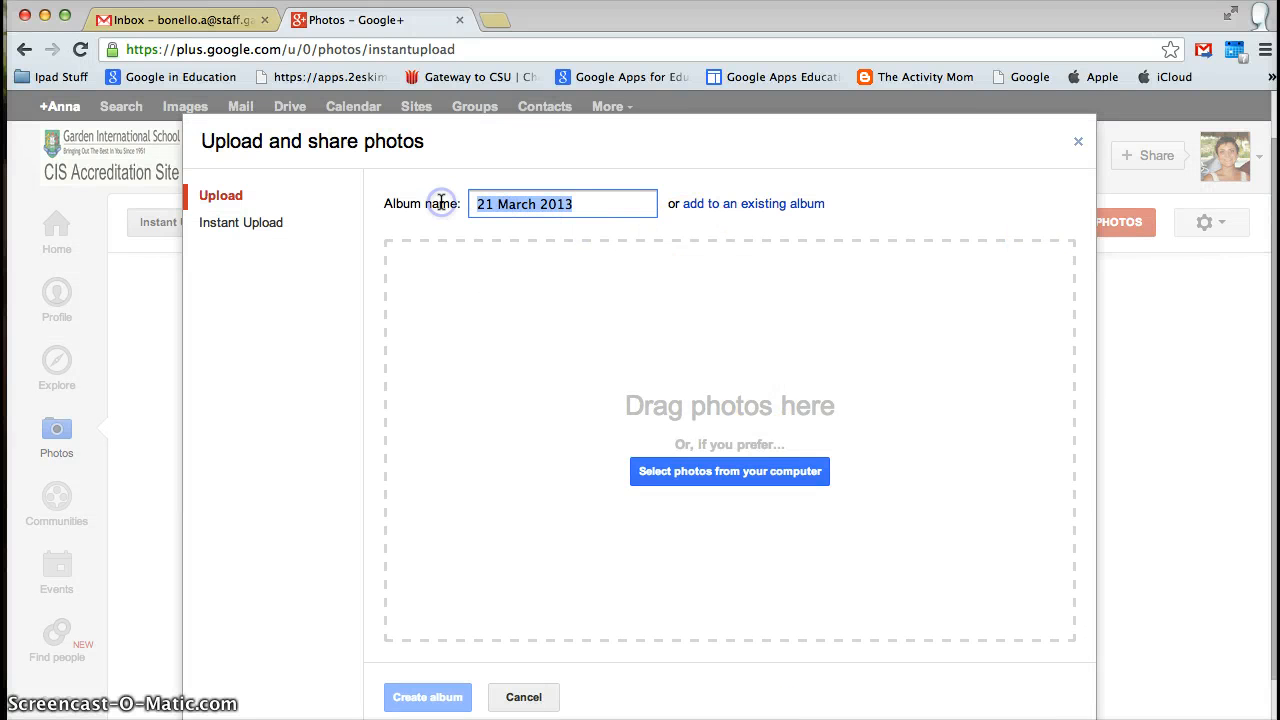
pyautogui.write('EYC teste')
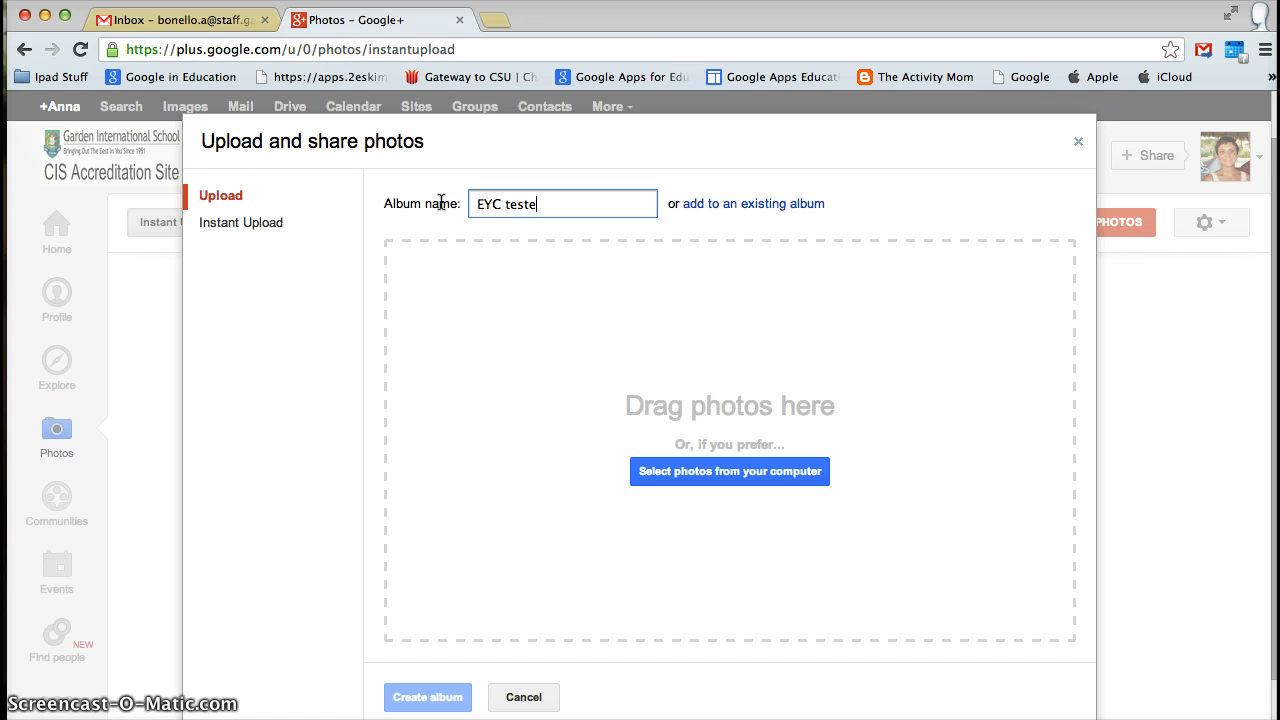
pyautogui.click(729, 471)
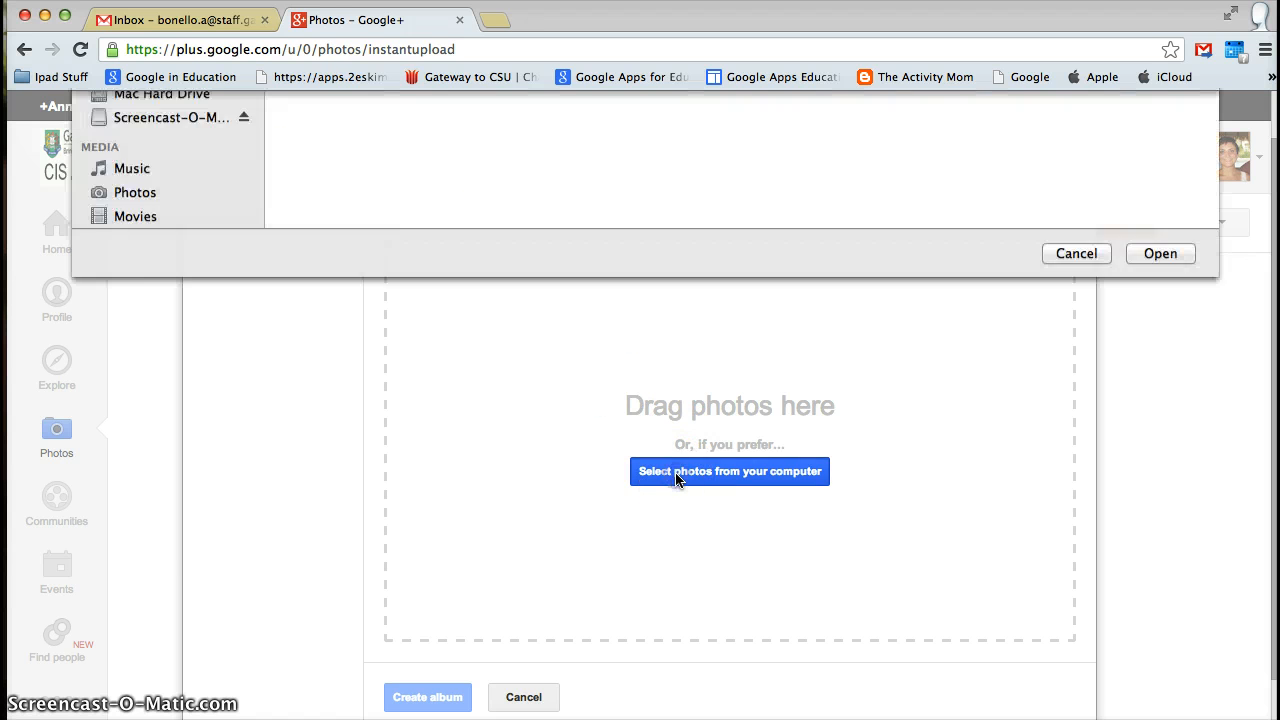
pyautogui.click(142, 215)
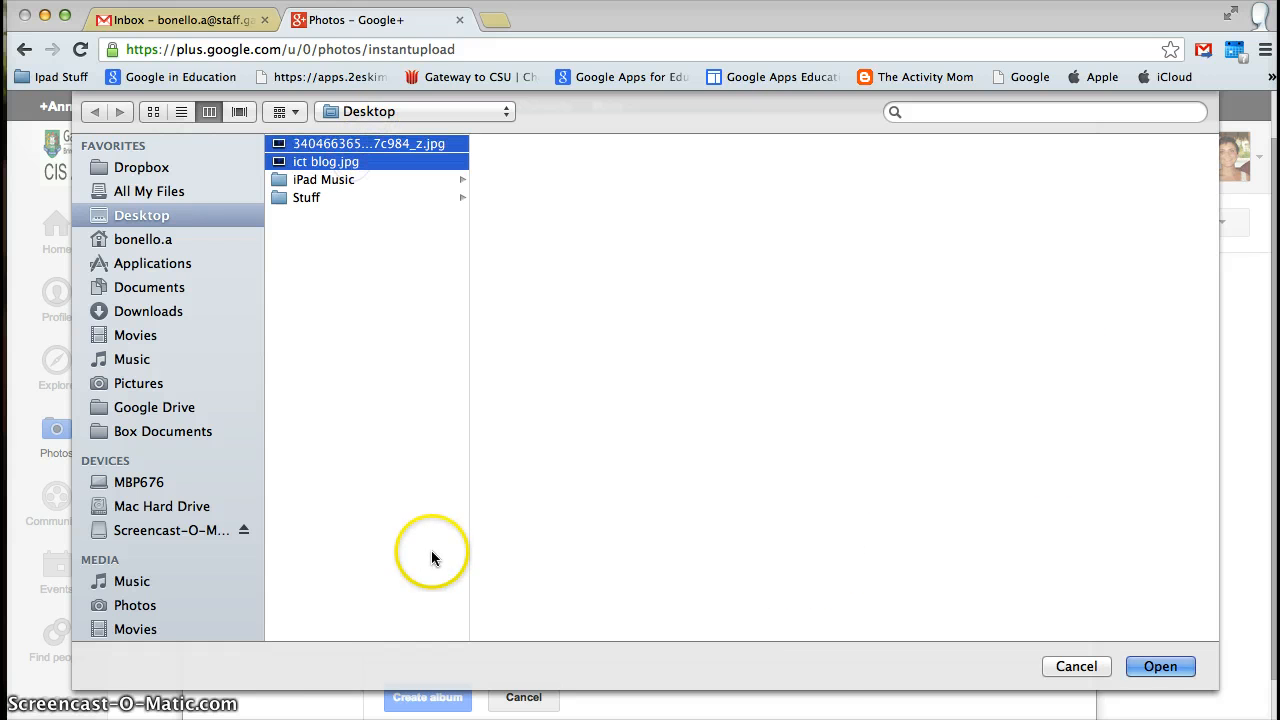
pyautogui.click(1161, 667)
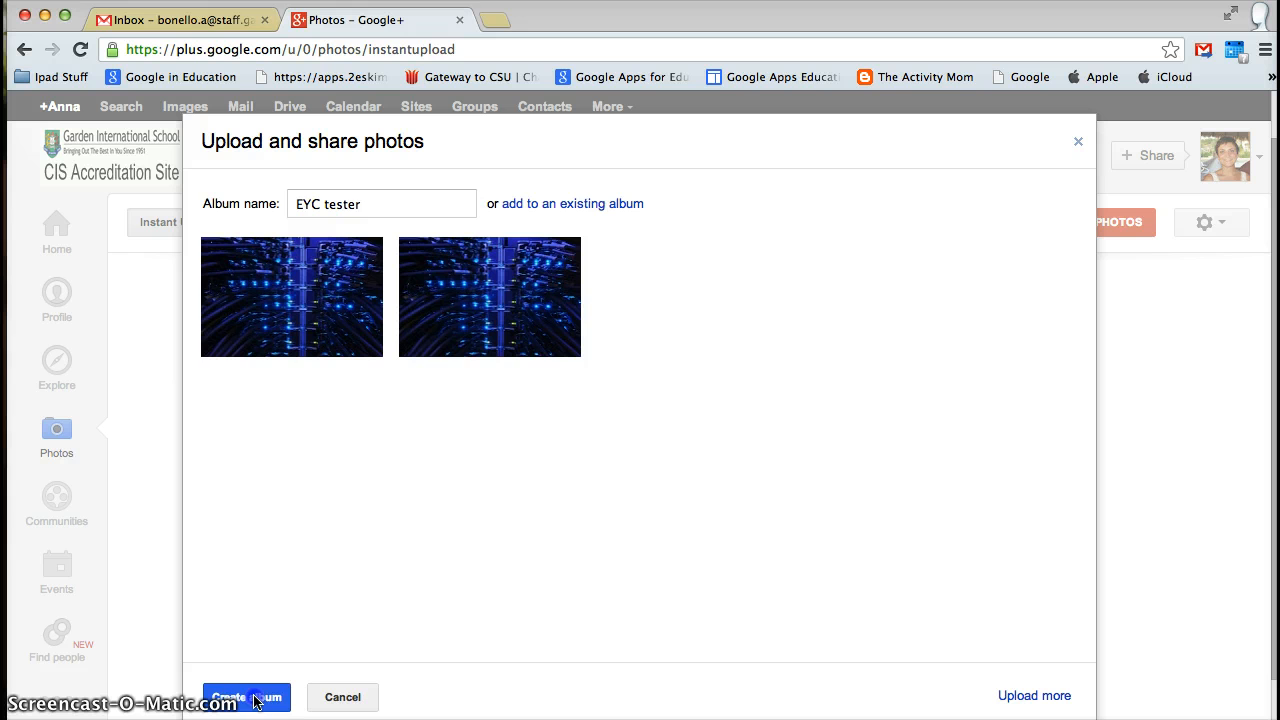
# Step: Create the EYC tester album, skip tagging, and share it publicly
pyautogui.click(247, 697)
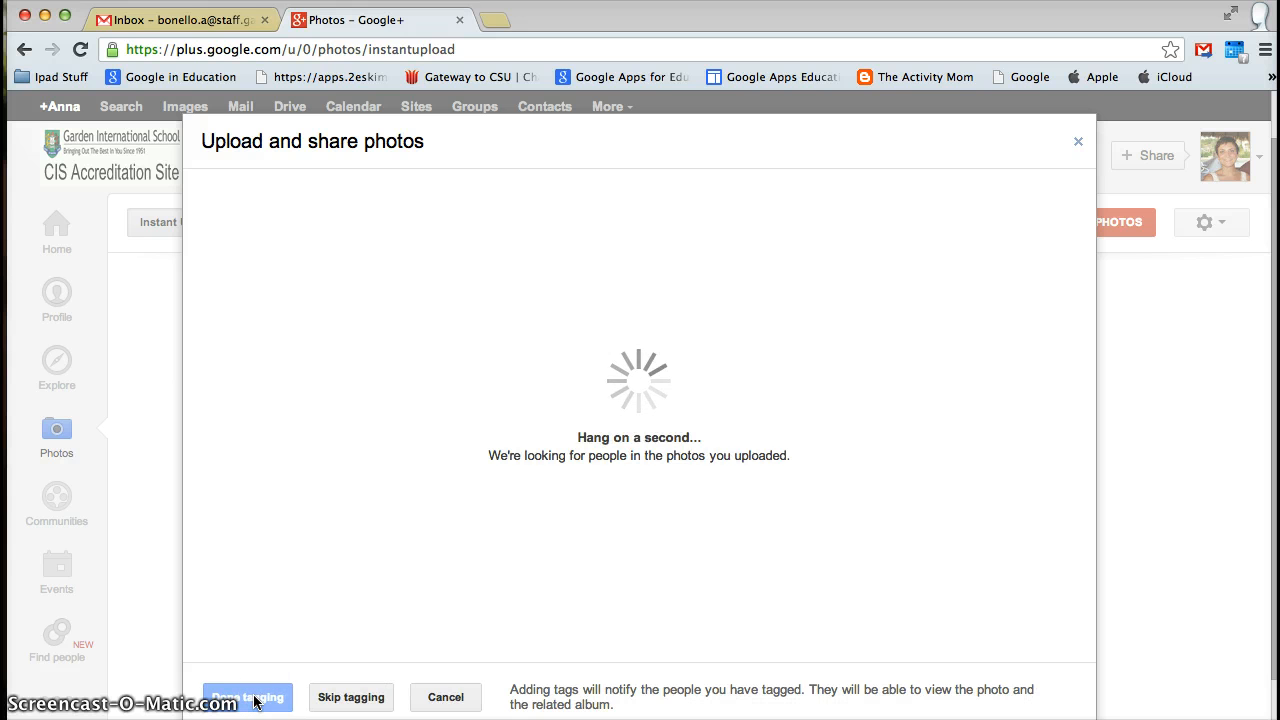
pyautogui.click(246, 697)
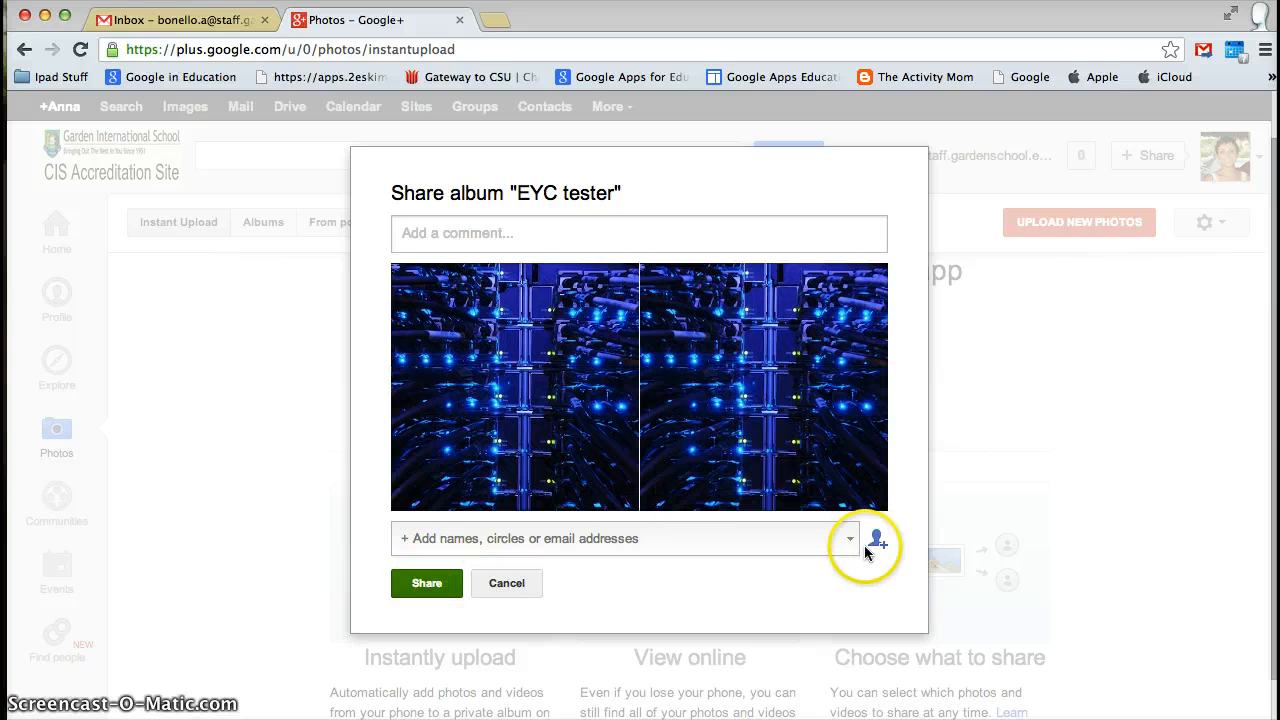
pyautogui.moveTo(399, 606)
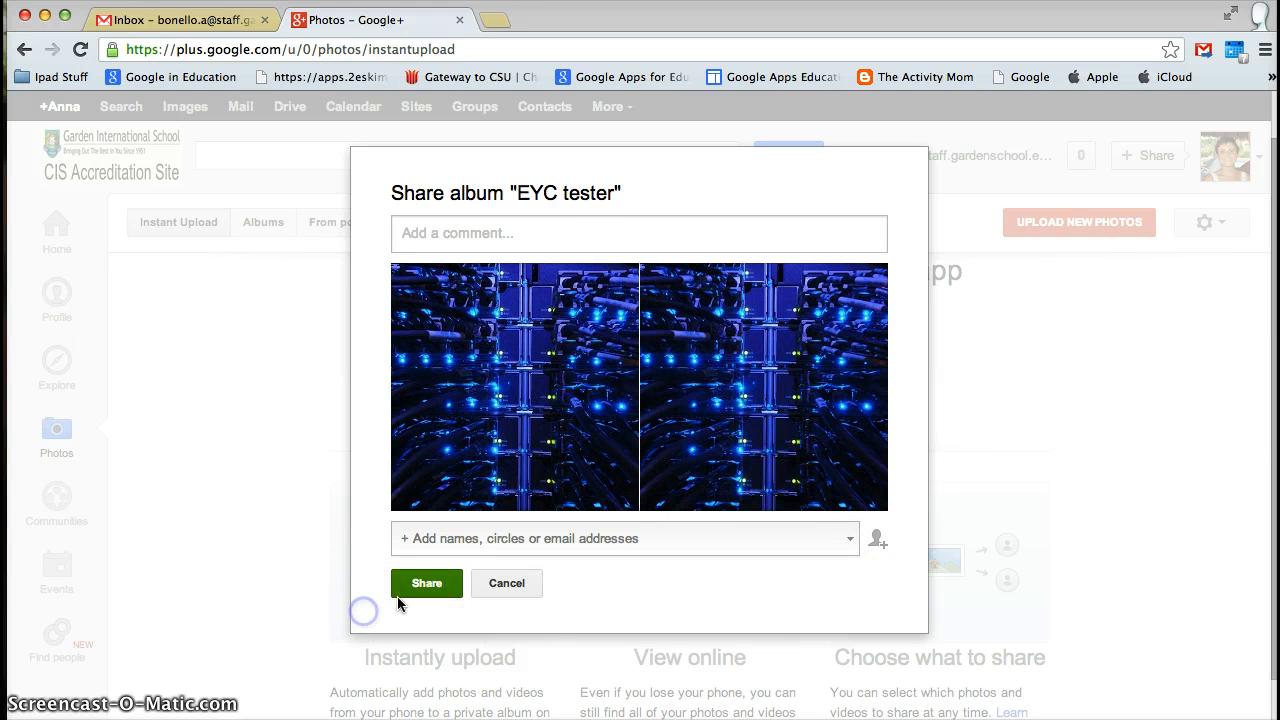
pyautogui.click(624, 538)
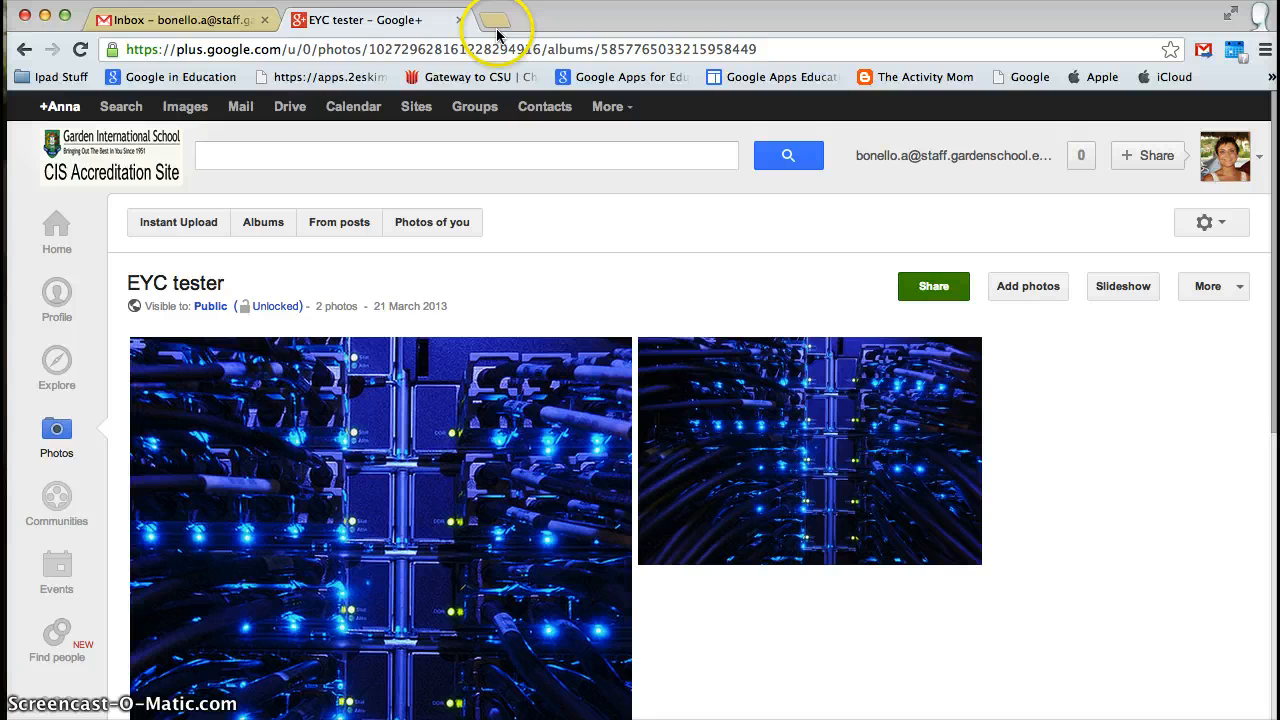
# Step: Open primaryictgis.blogspot.com in a new tab and view the Primary ICT blog
pyautogui.click(505, 20)
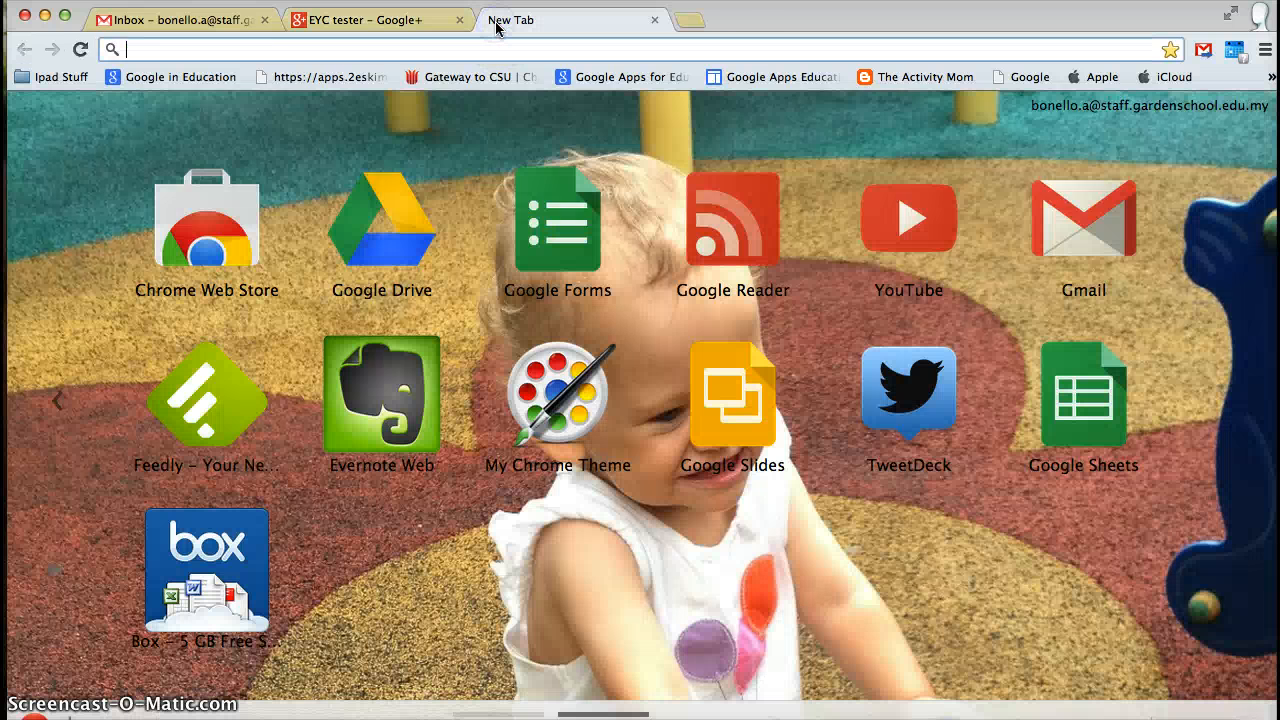
pyautogui.write('primaryictgis.blogspot.com')
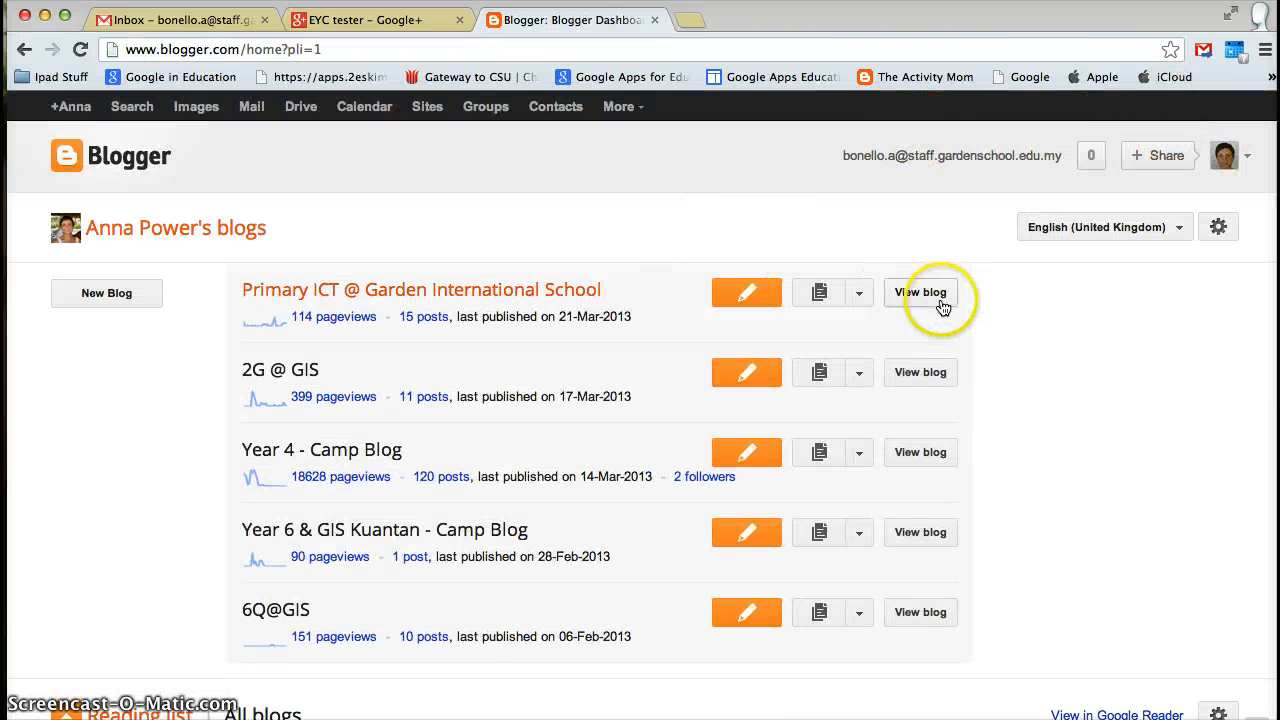
pyautogui.click(920, 292)
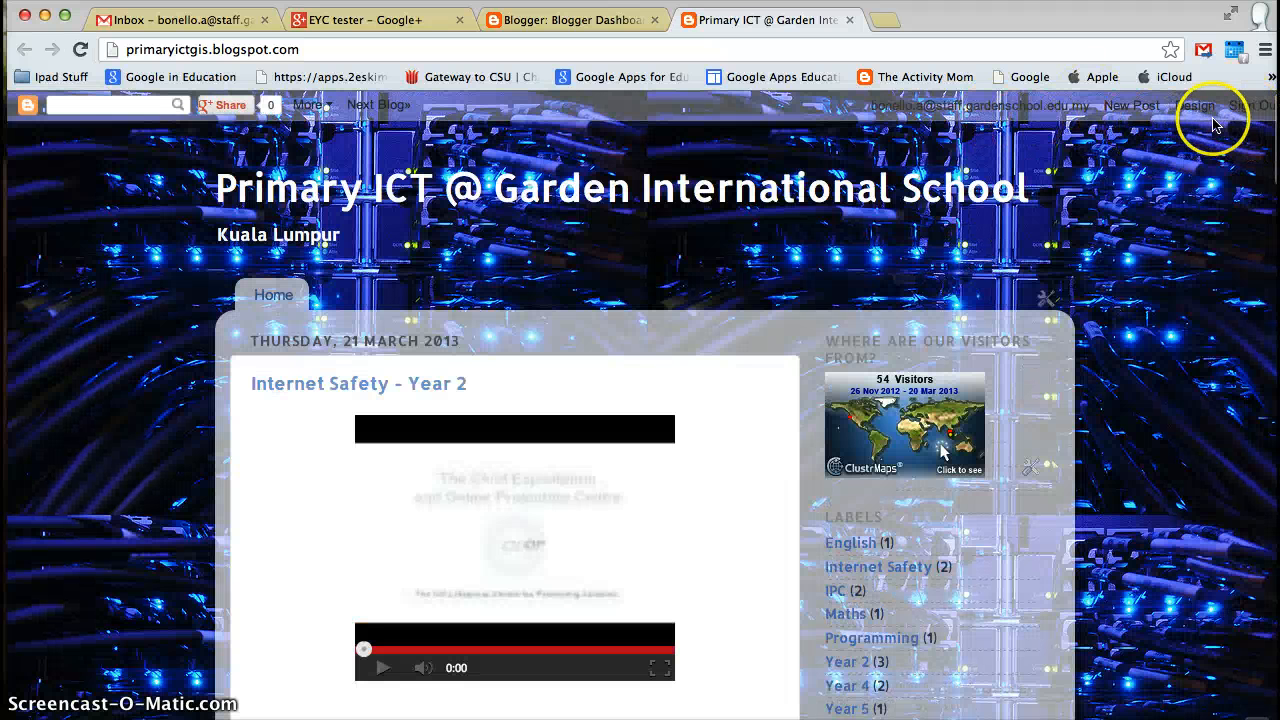
pyautogui.moveTo(975, 195)
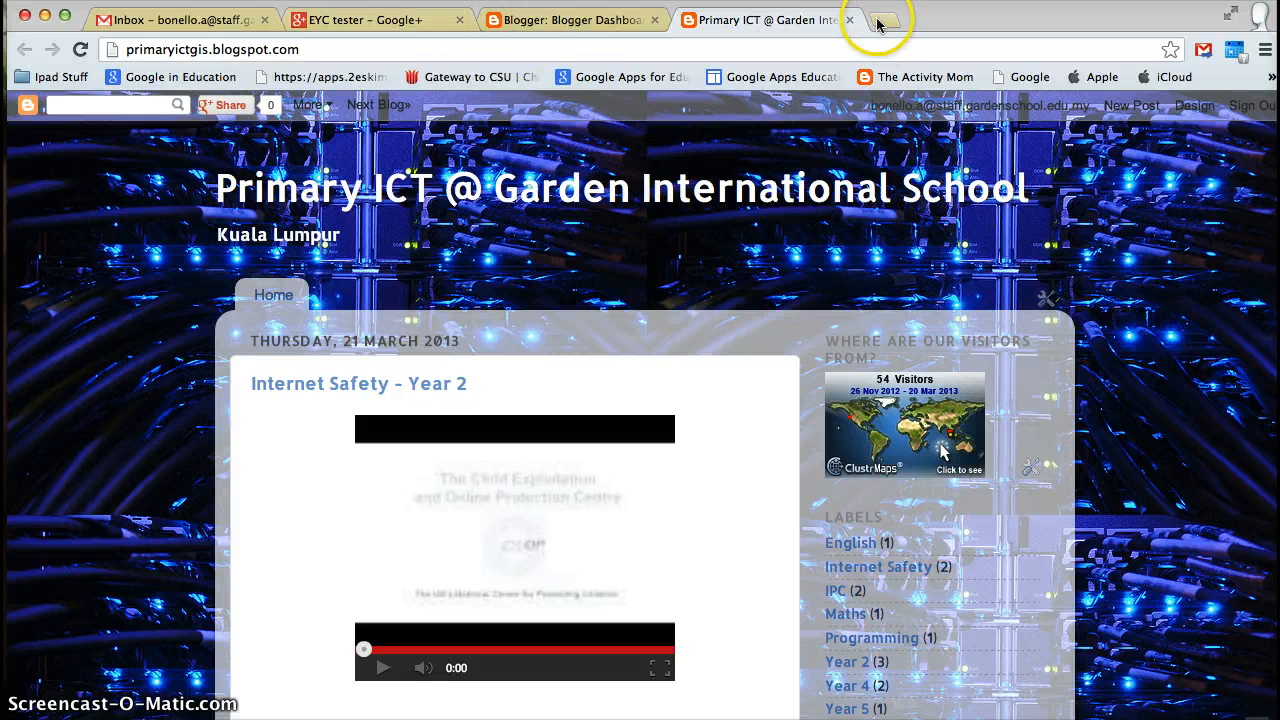
# Step: In a new tab, add the EYC tester Picasa album's photos to the SlideMyPics slideshow
pyautogui.click(879, 24)
pyautogui.write('www.slidemypics.com')
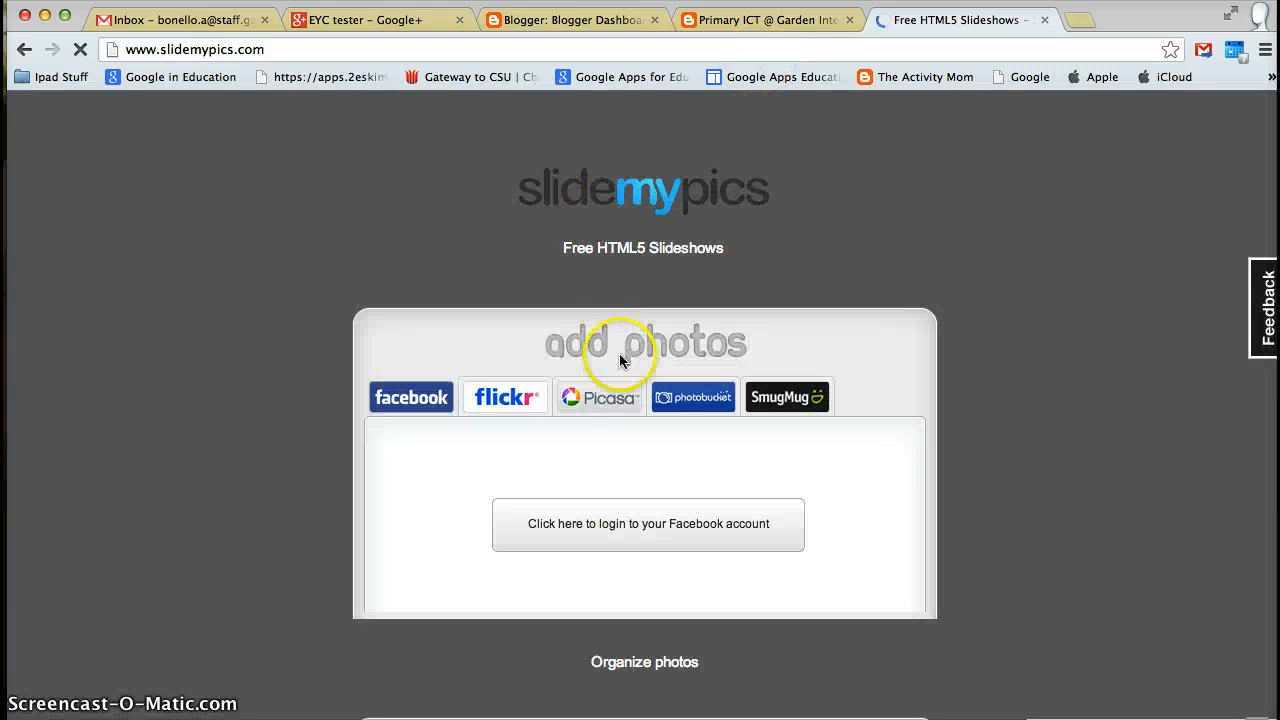
pyautogui.click(599, 396)
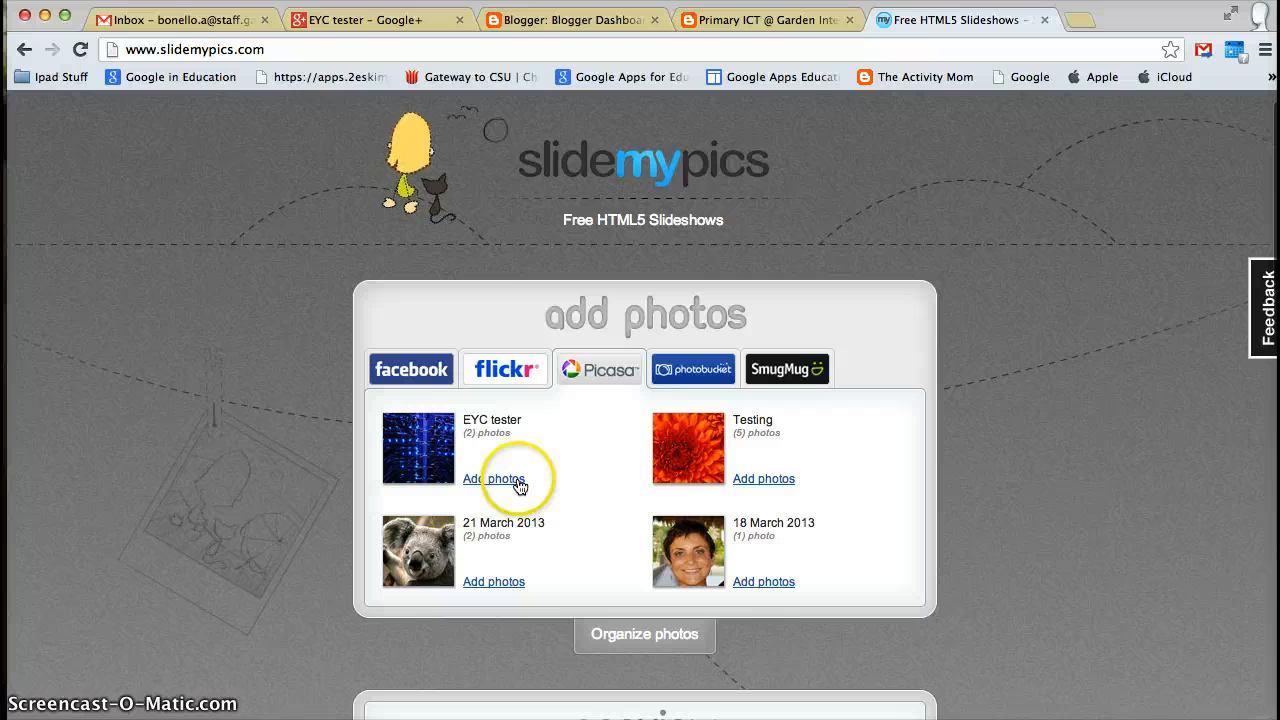
pyautogui.click(493, 479)
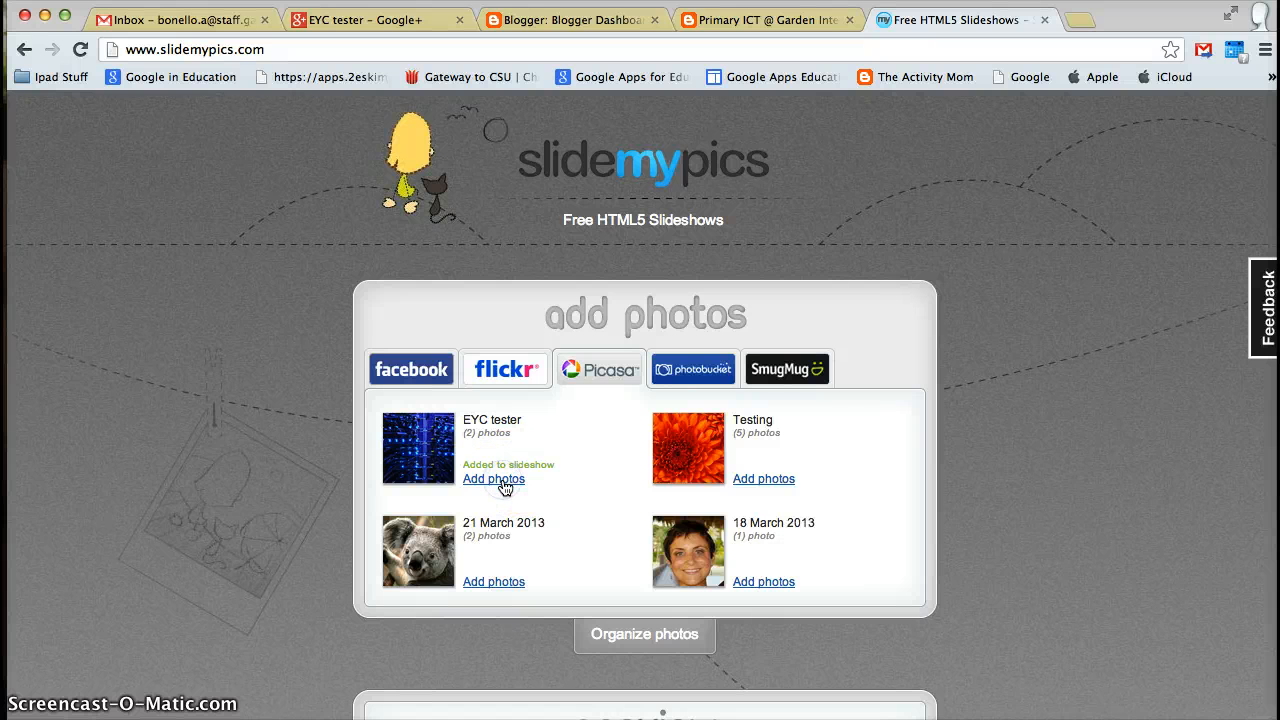
pyautogui.scroll(-3)
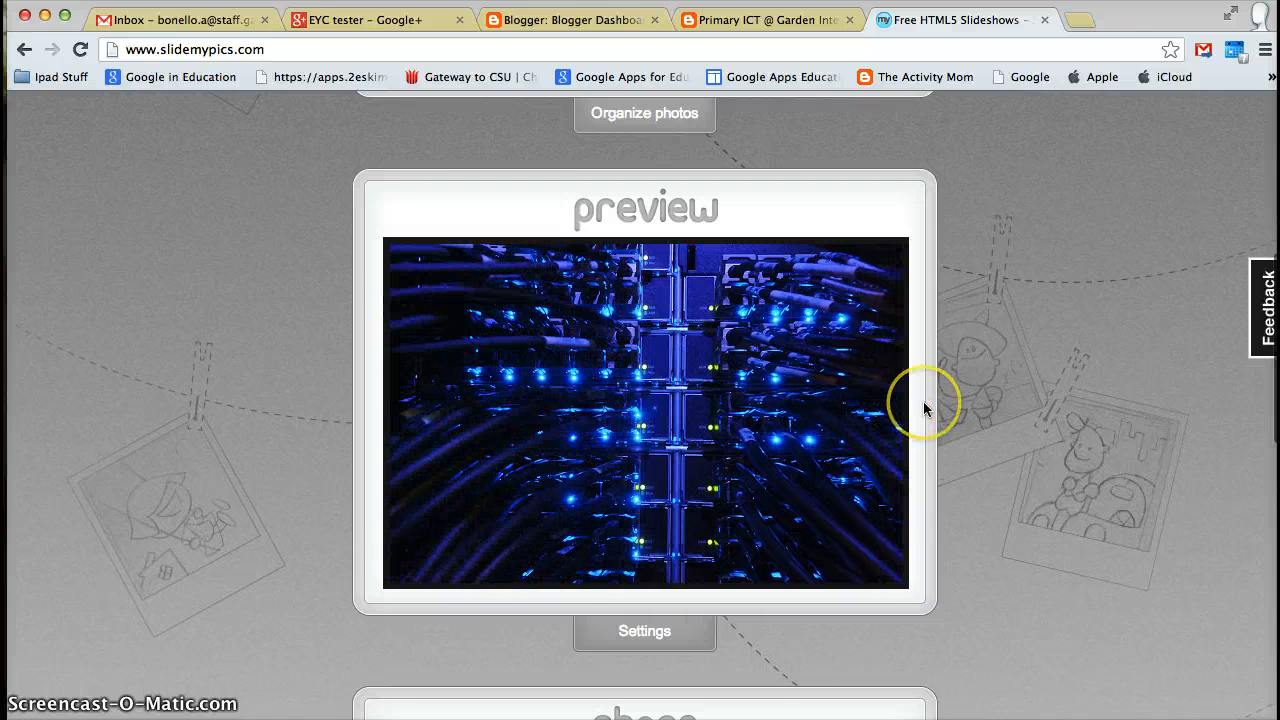
# Step: Copy the slideshow's embed code from the share section and return to the blog tab
pyautogui.scroll(-3)
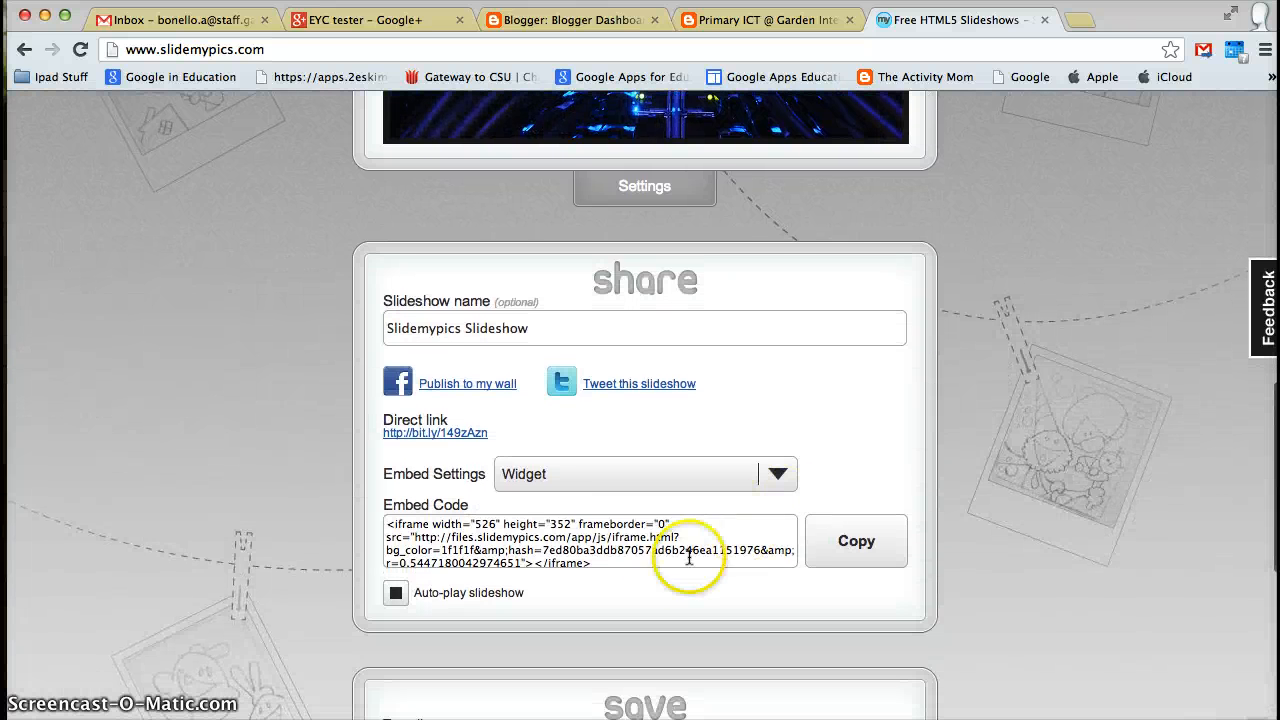
pyautogui.scroll(-3)
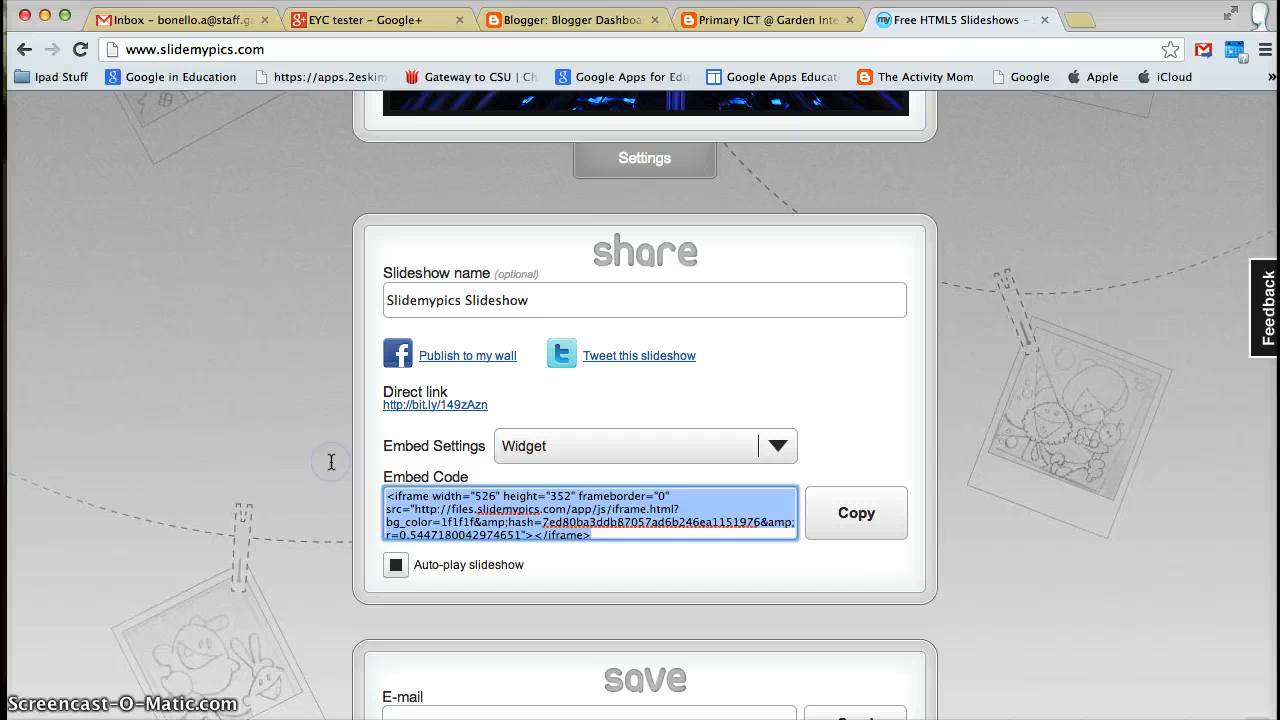
pyautogui.moveTo(331, 463)
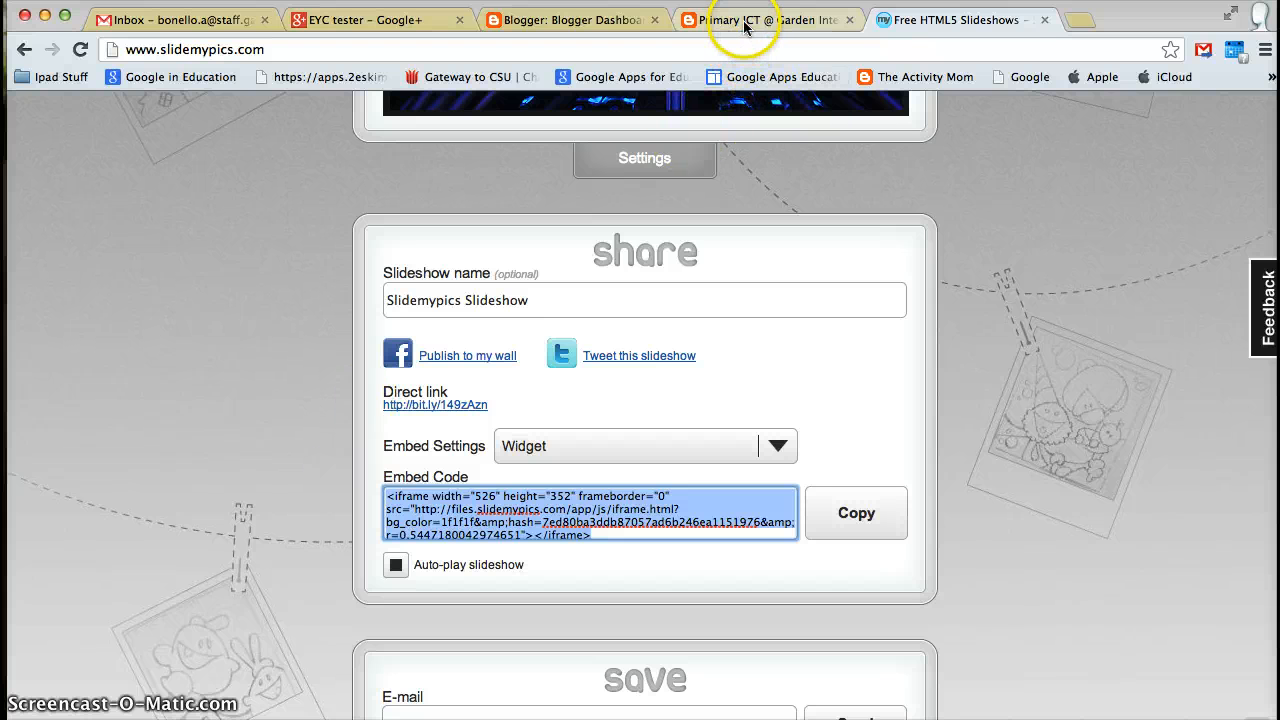
pyautogui.click(767, 20)
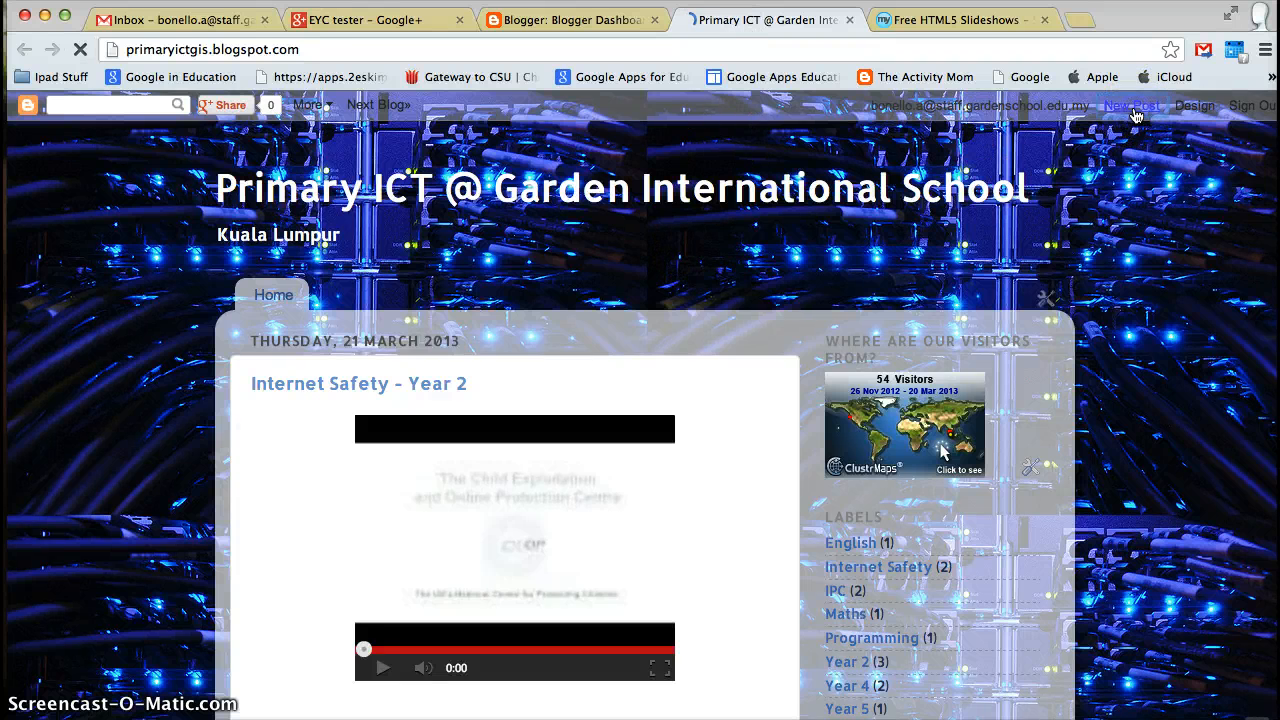
# Step: Create a new post titled 'EYC tester' with the embed code pasted in HTML view
pyautogui.click(1134, 104)
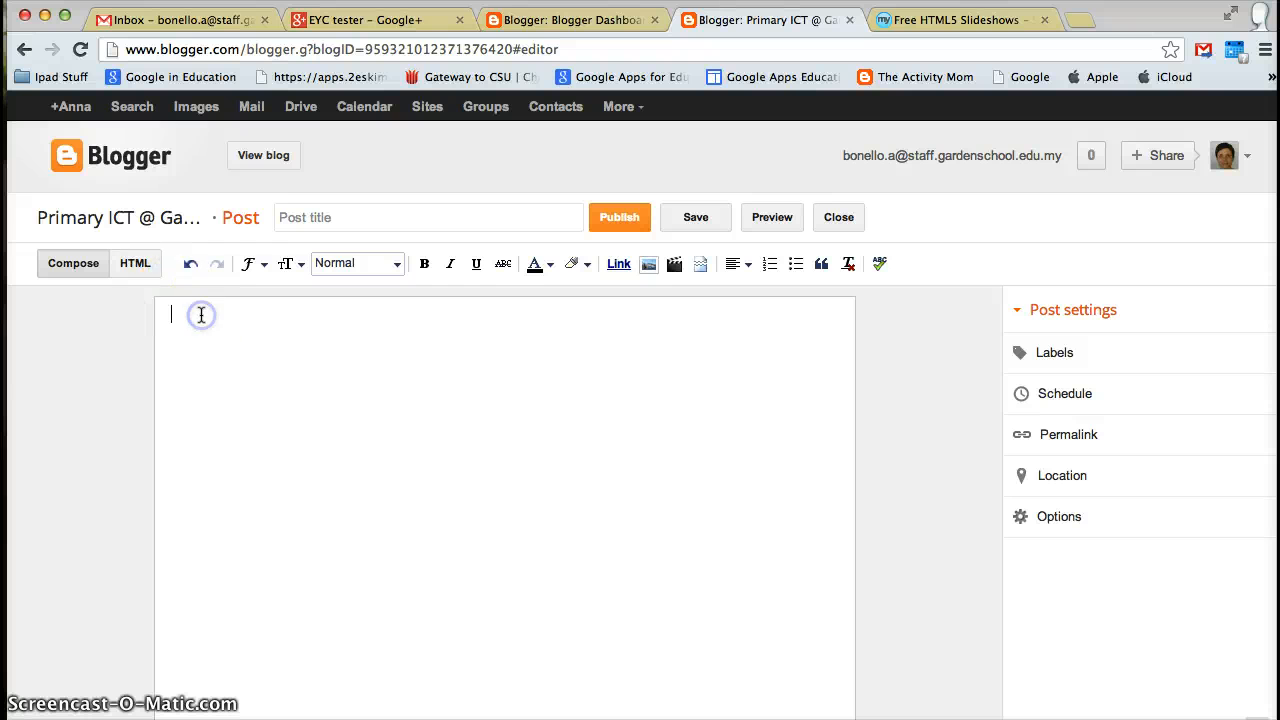
pyautogui.click(135, 263)
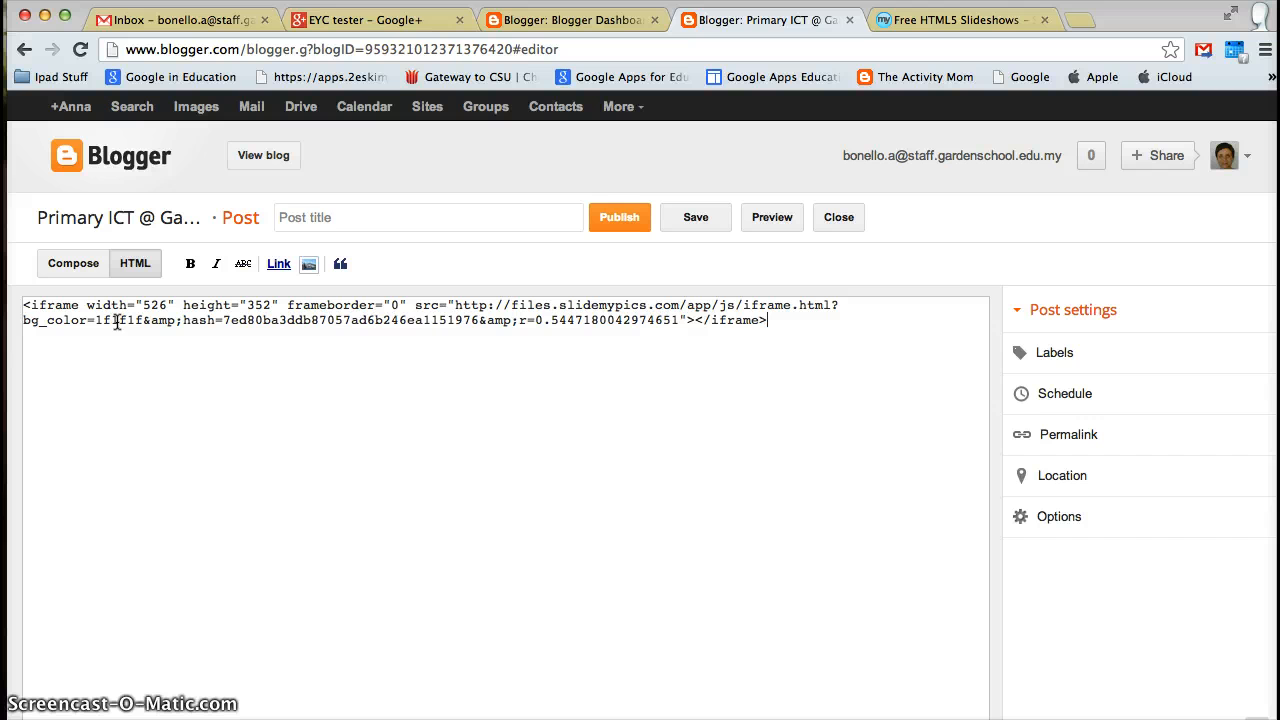
pyautogui.write('EYC tester')
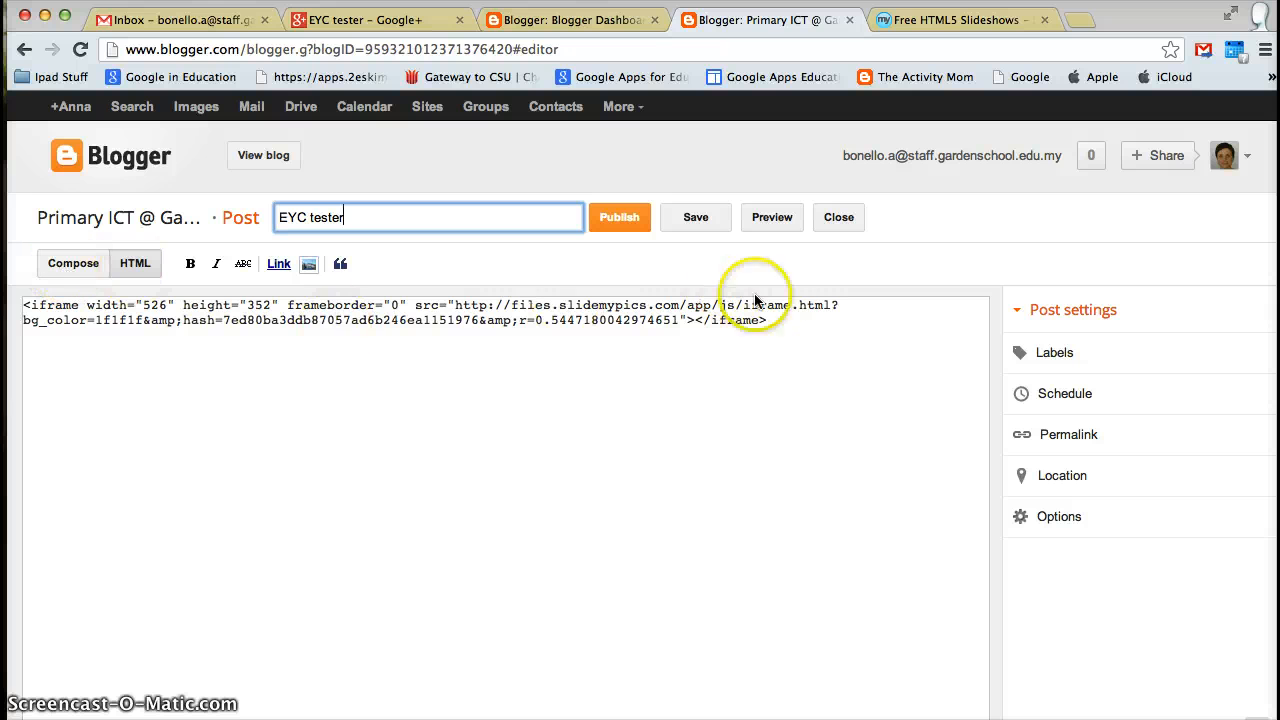
pyautogui.click(72, 263)
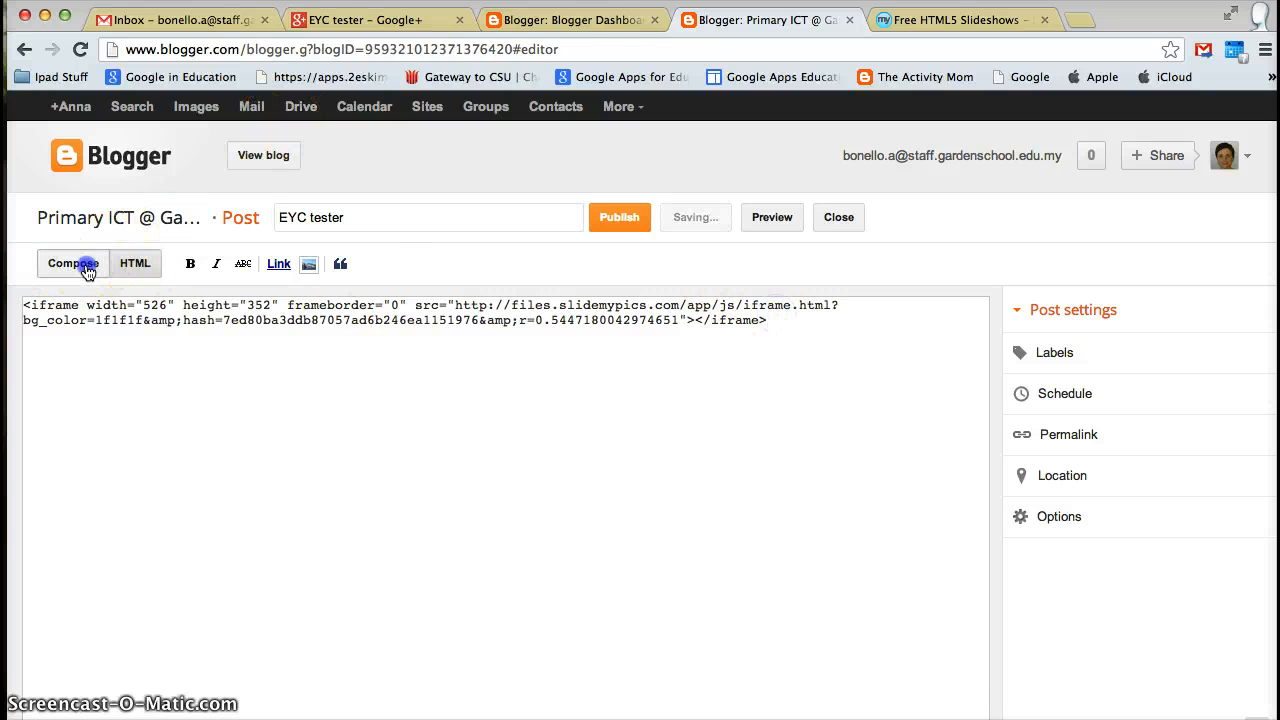
pyautogui.click(72, 263)
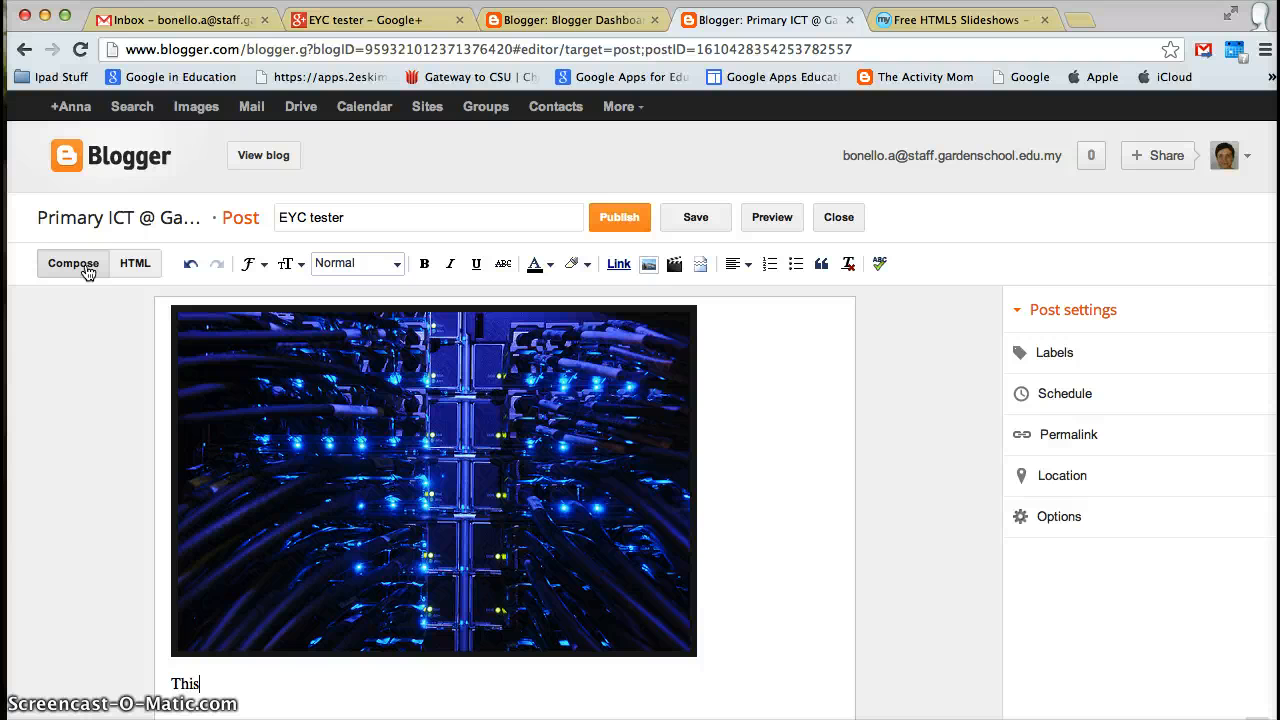
# Step: Type the caption 'This is an EYC test.' and center it with the slideshow
pyautogui.write('is an')
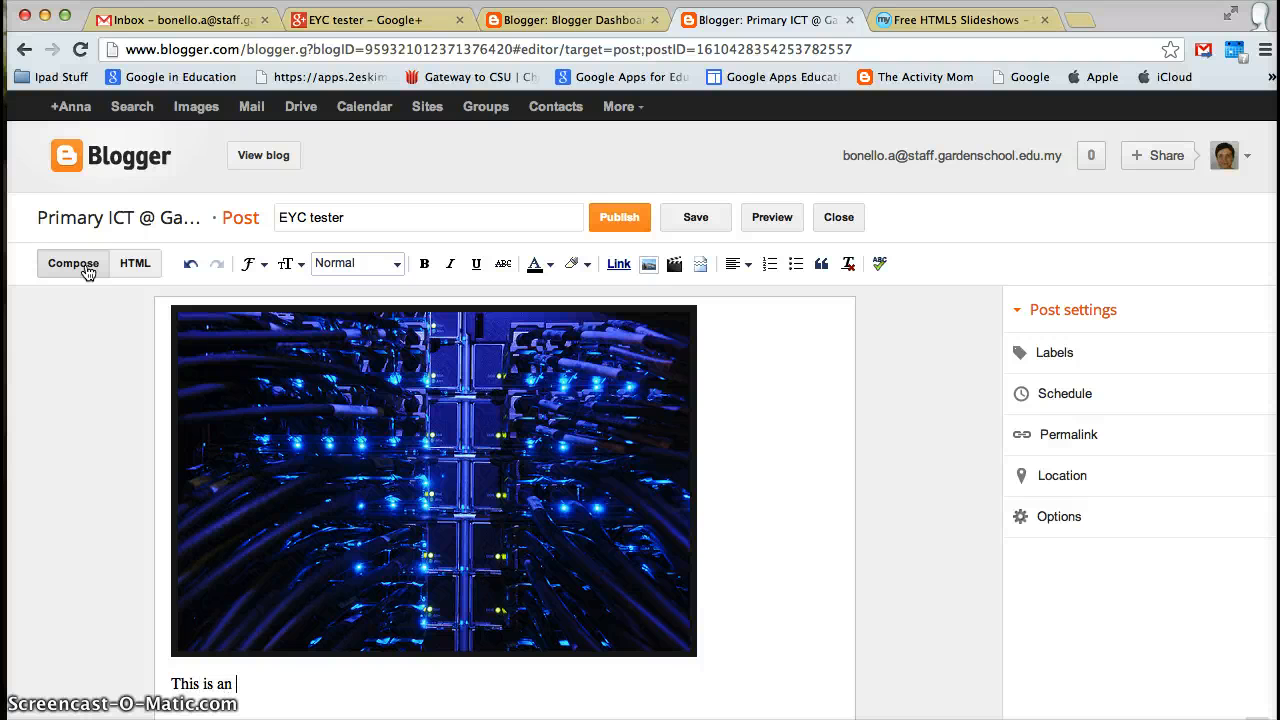
pyautogui.write('EYC test.')
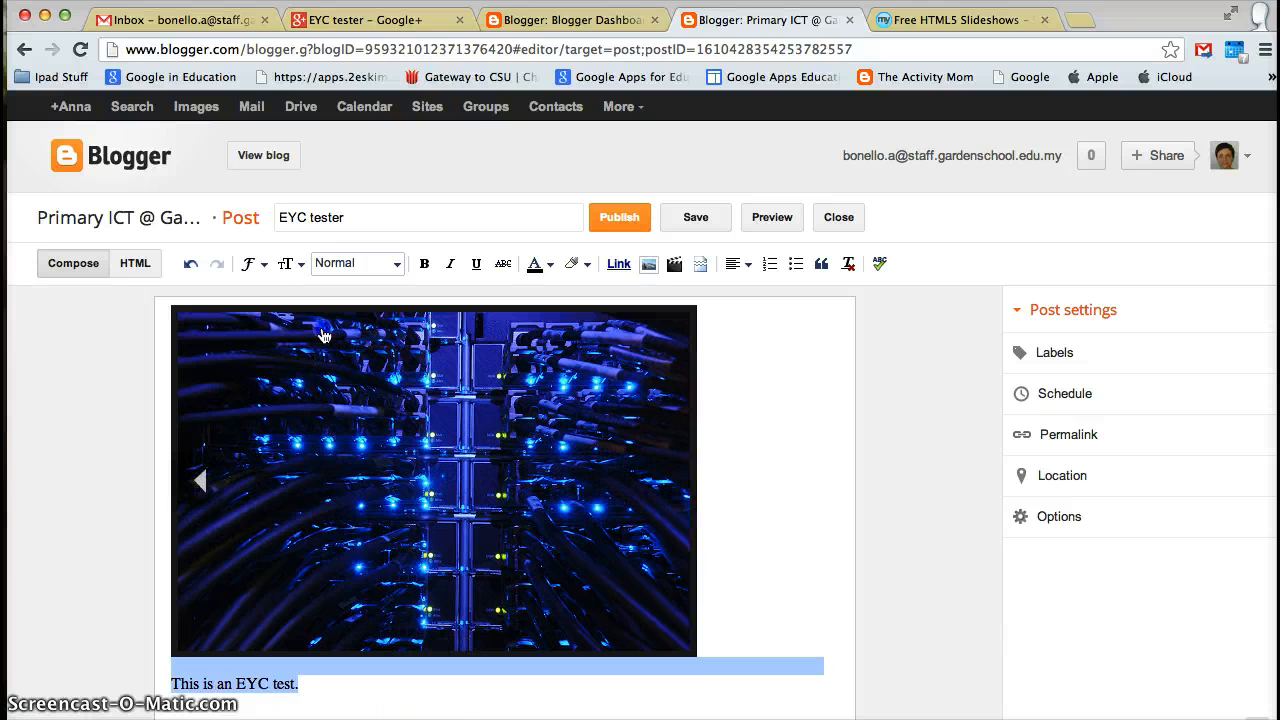
pyautogui.click(736, 263)
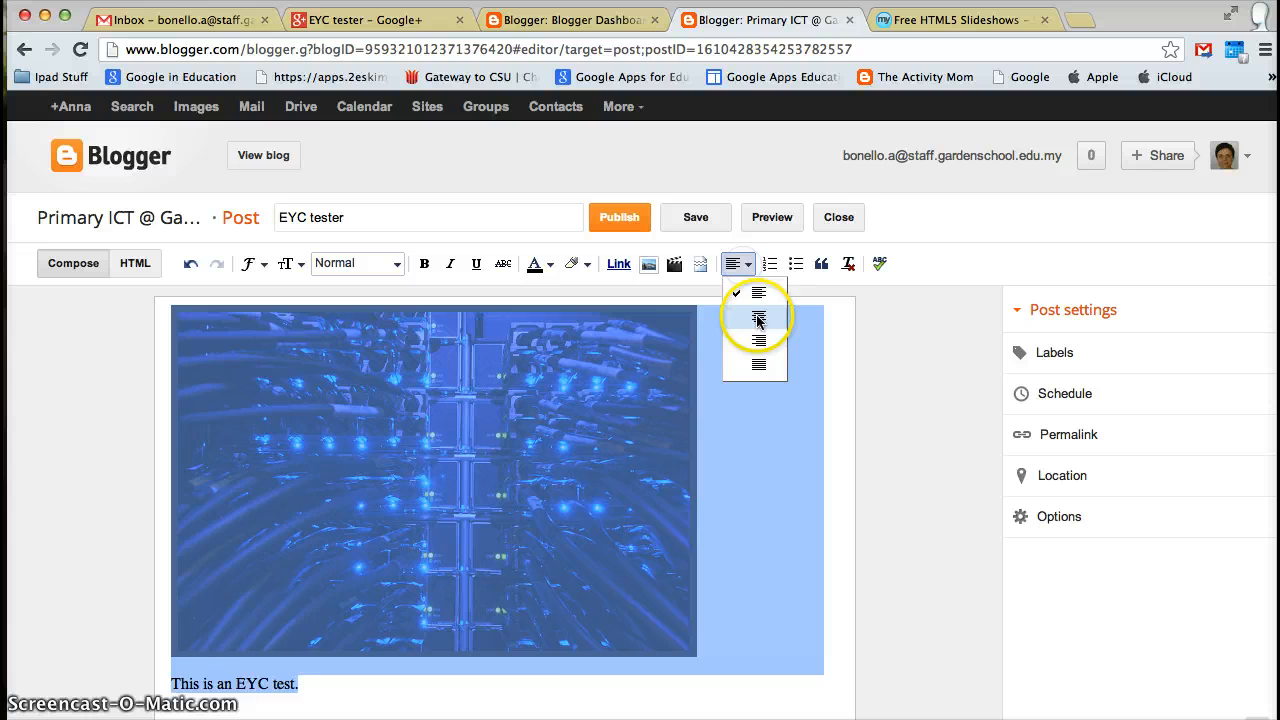
pyautogui.click(760, 317)
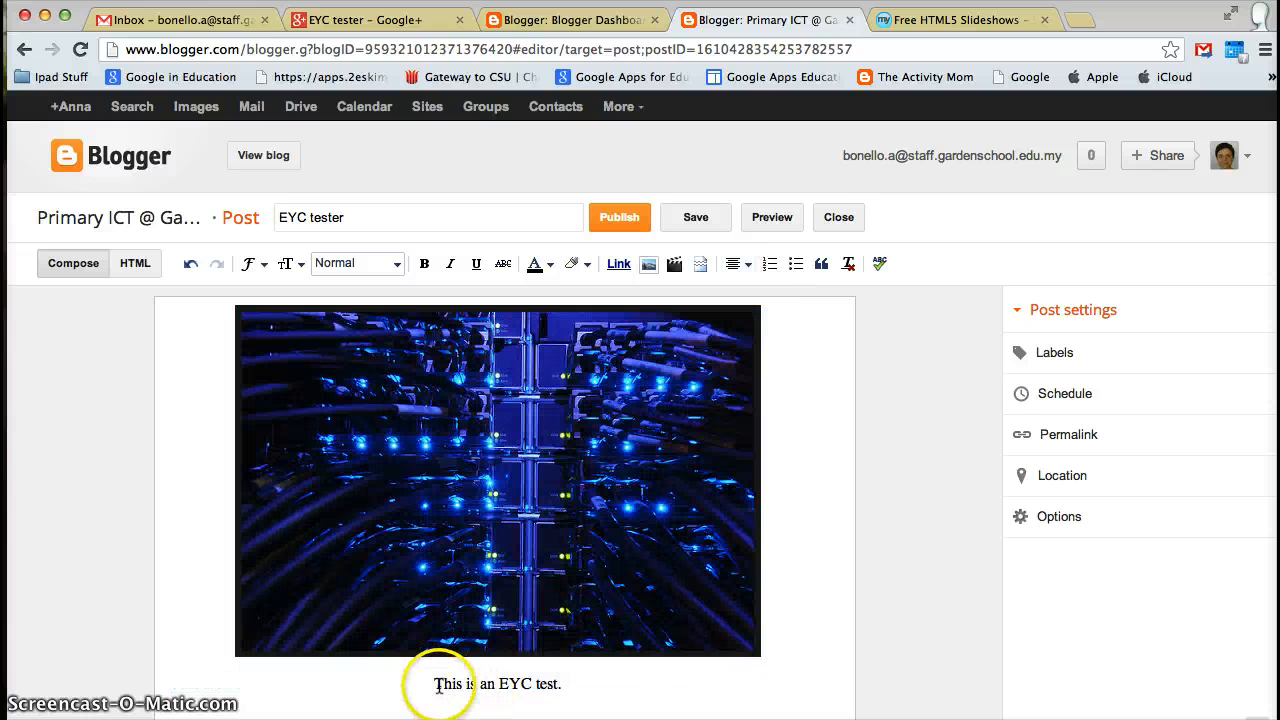
pyautogui.click(733, 263)
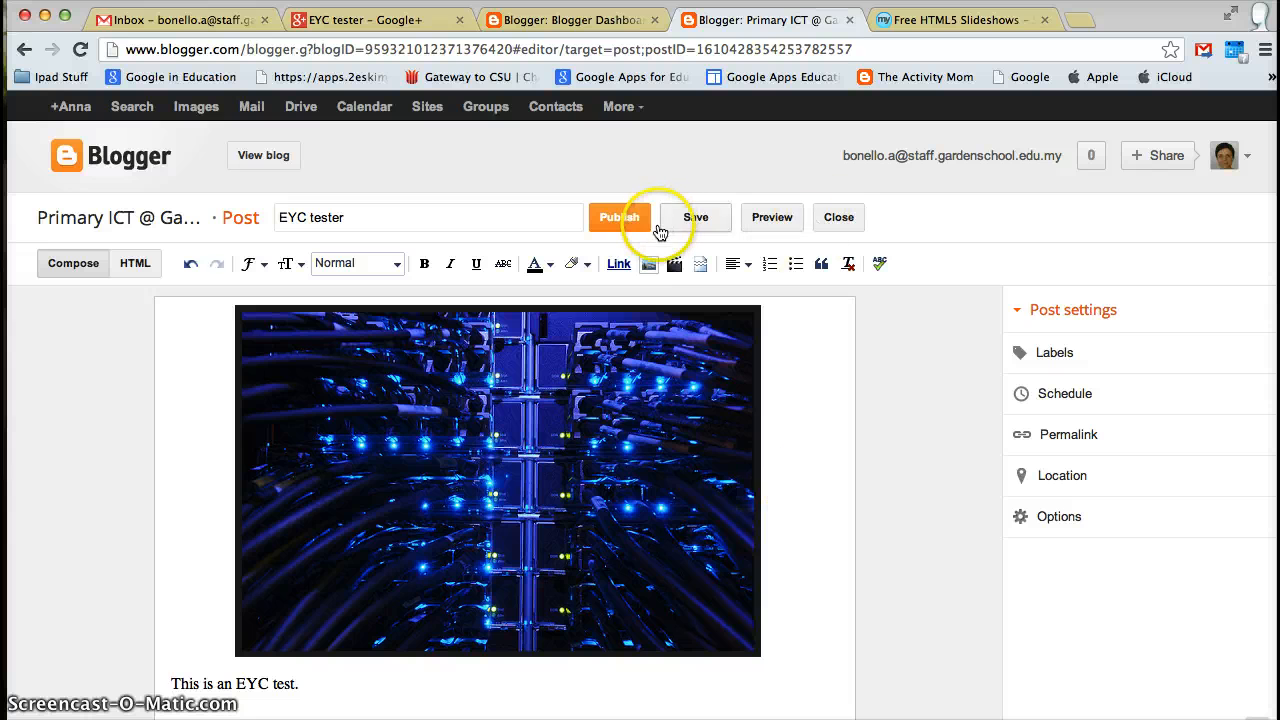
# Step: Publish the EYC tester post and view it live on the blog
pyautogui.click(621, 217)
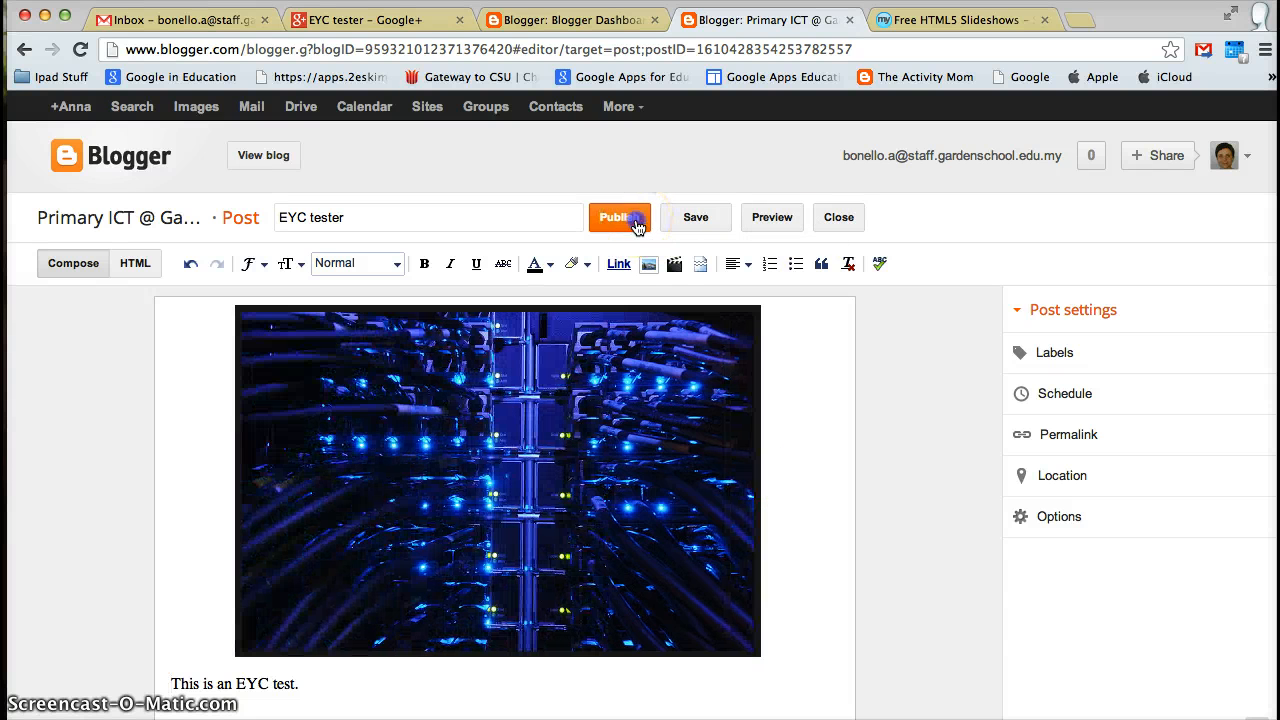
pyautogui.click(619, 217)
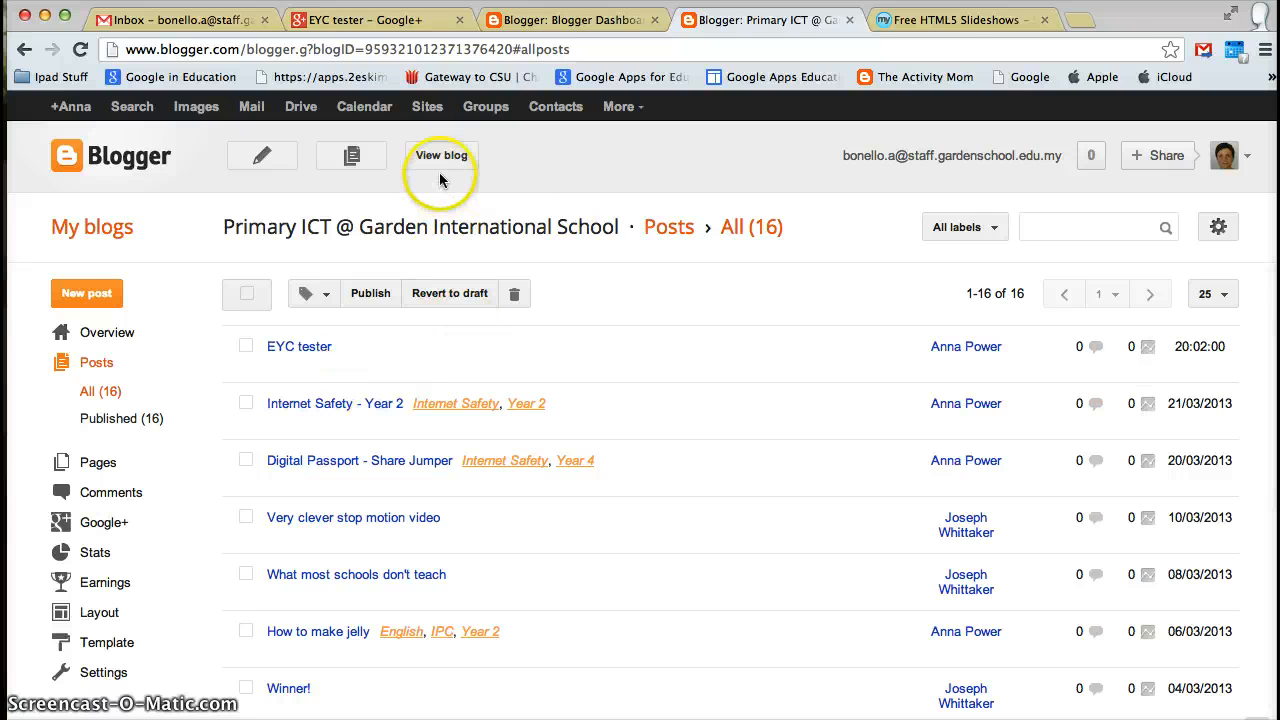
pyautogui.click(440, 155)
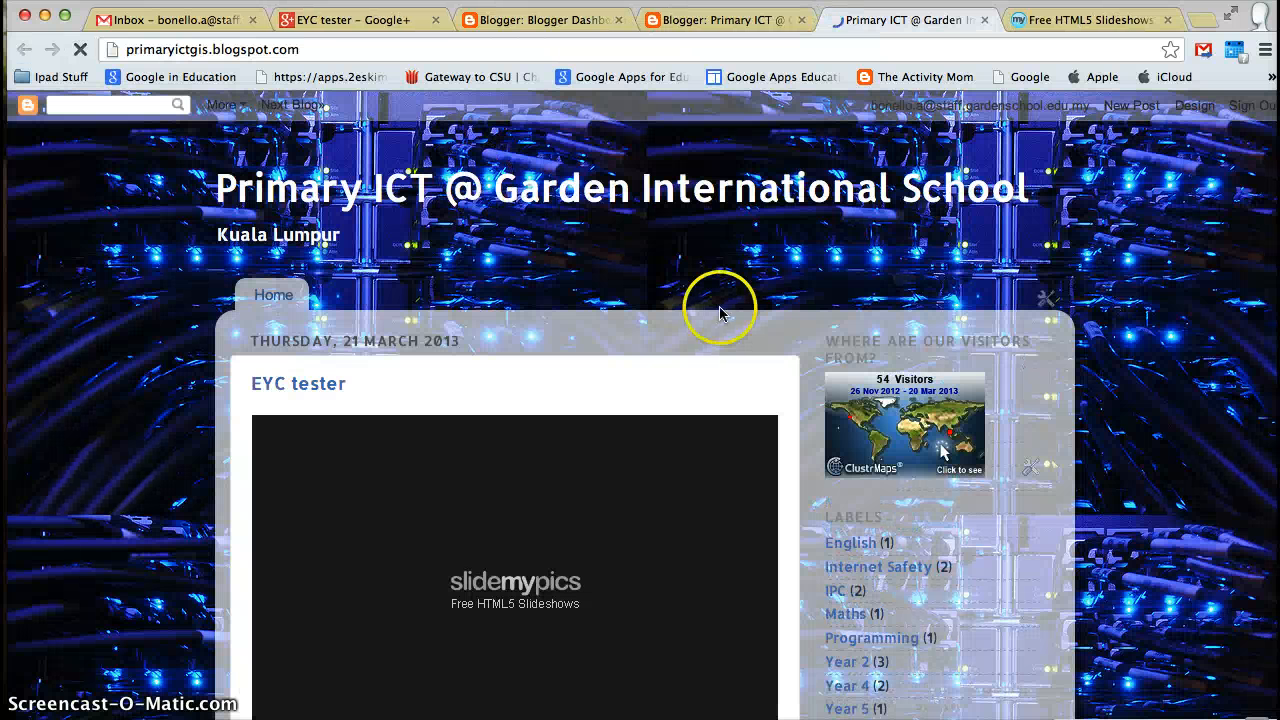
pyautogui.scroll(-3)
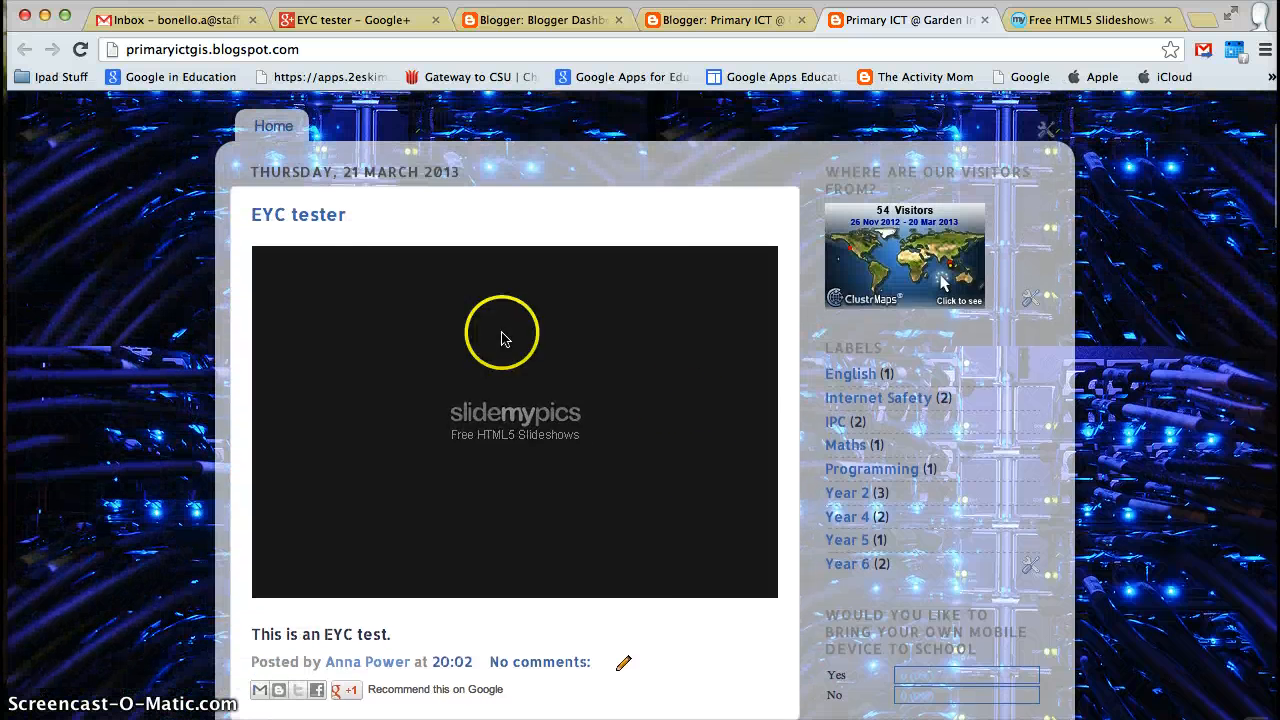